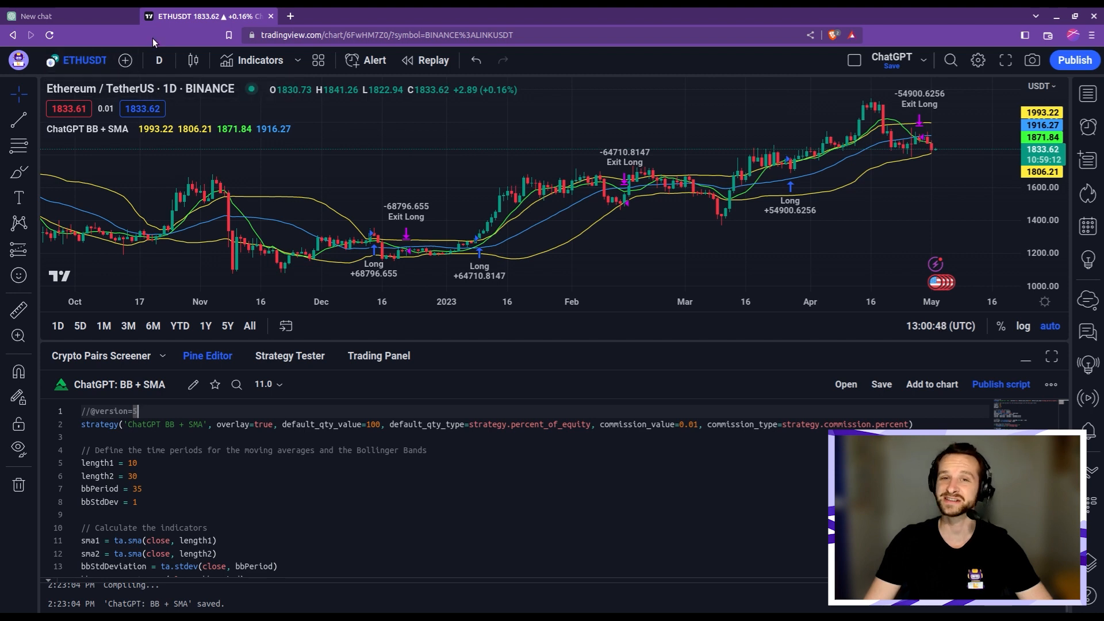
mouse_move(286, 207)
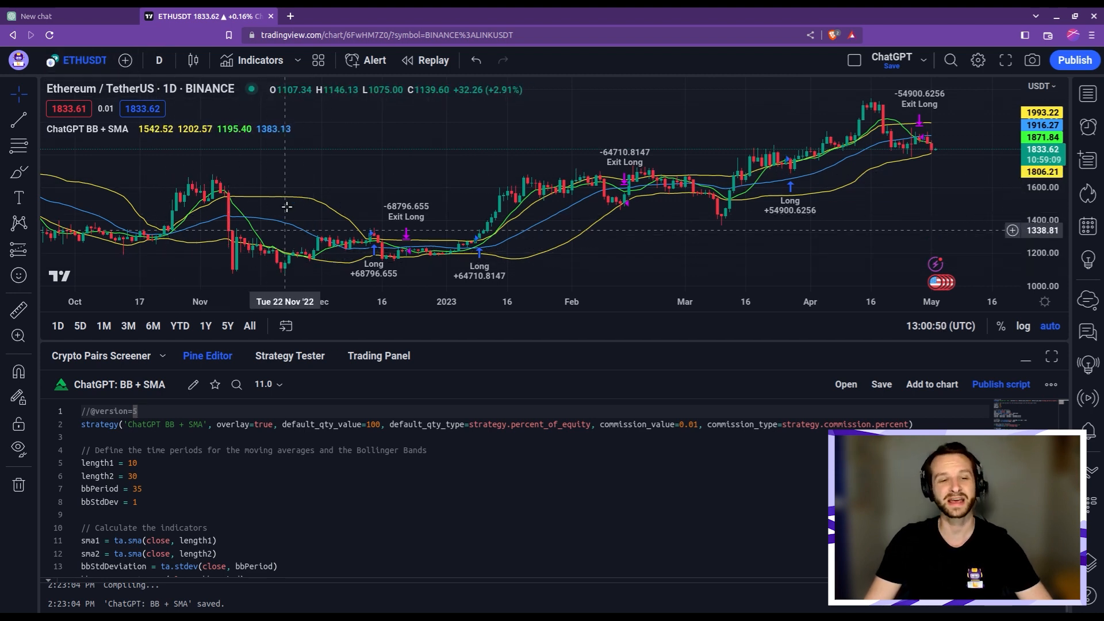
mouse_move(233, 246)
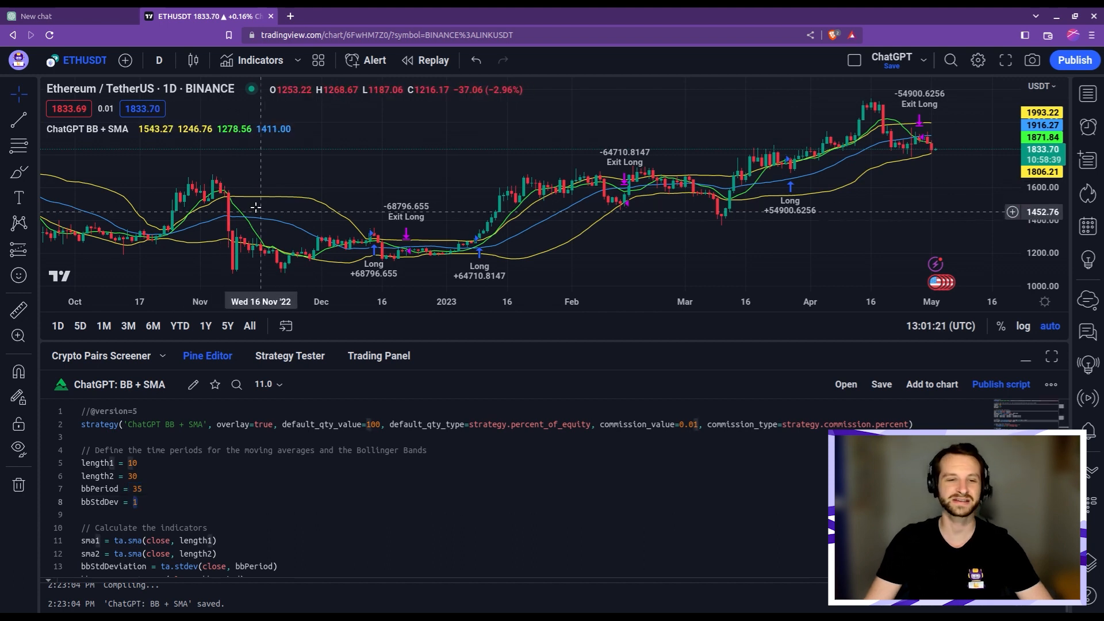
mouse_move(244, 212)
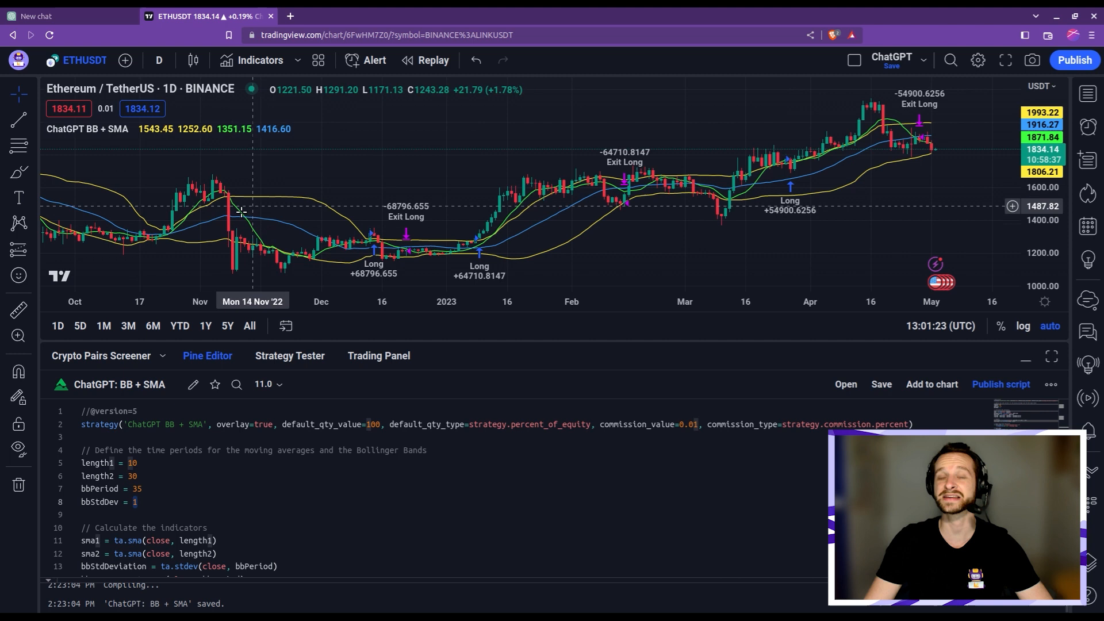
mouse_move(209, 200)
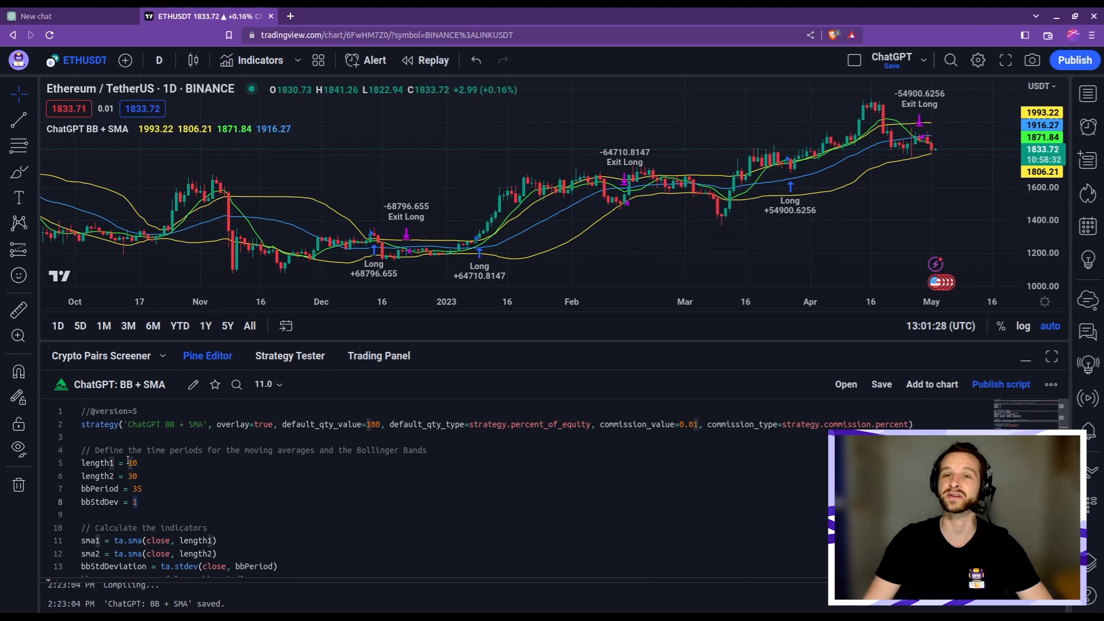
mouse_move(275, 217)
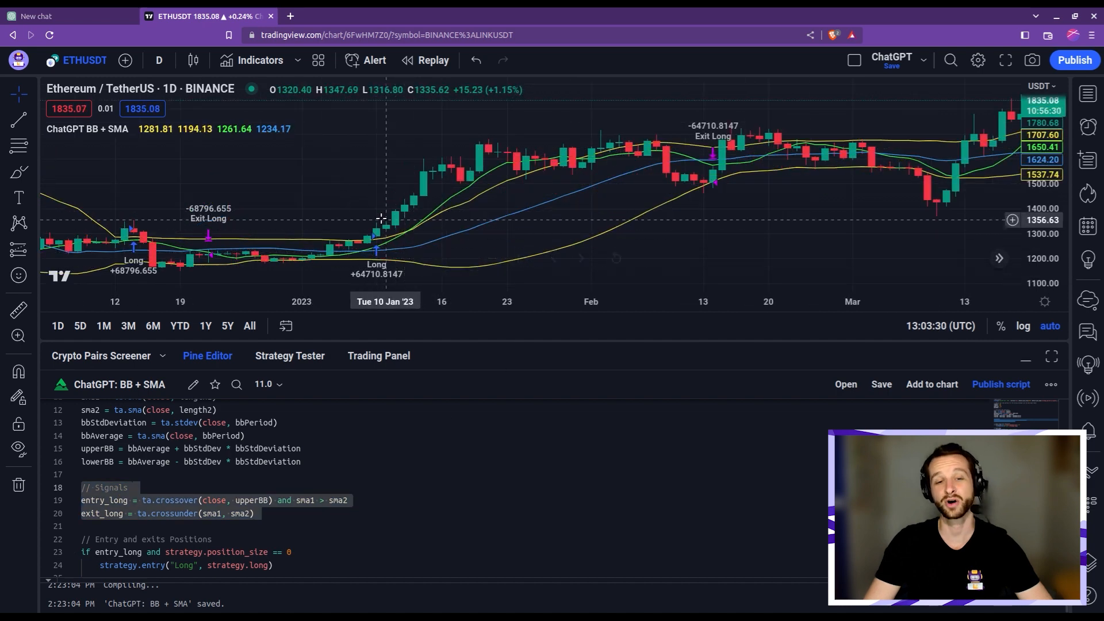
mouse_move(381, 238)
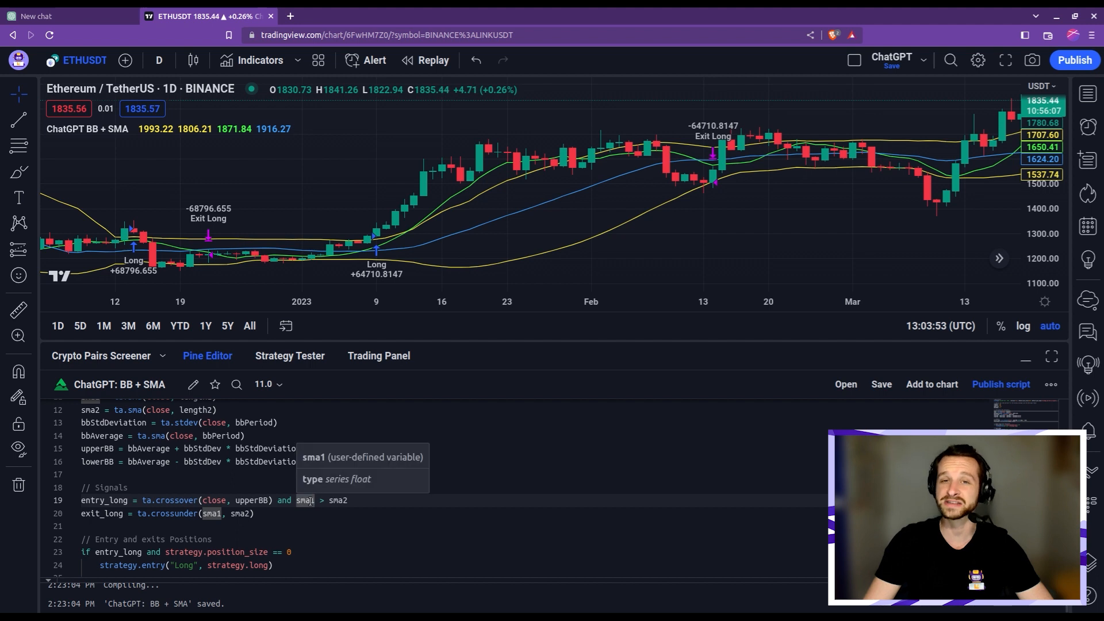
mouse_move(339, 501)
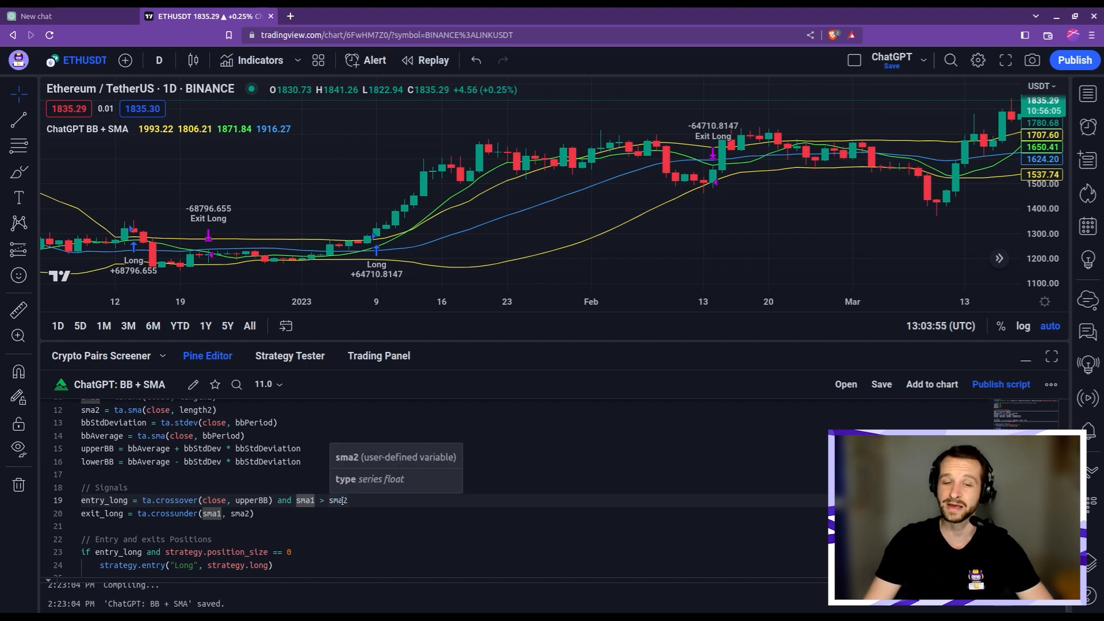
mouse_move(682, 152)
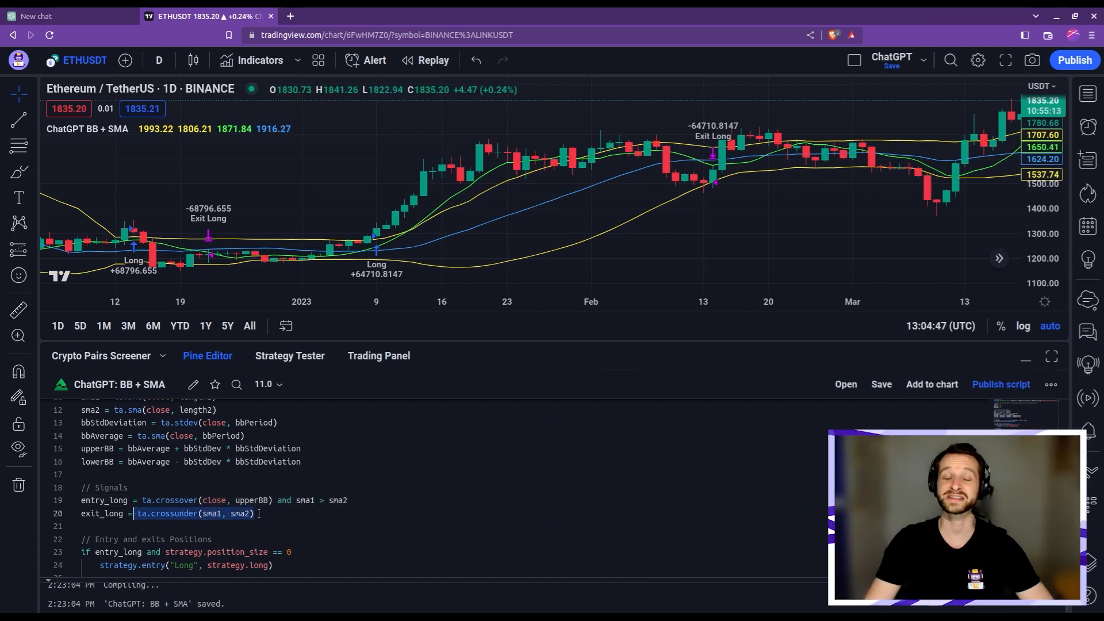
Step: Review the Strategy Tester results, the Properties (1,000,000 USDT, 2017–2023) and return to Overview
left_click(289, 355)
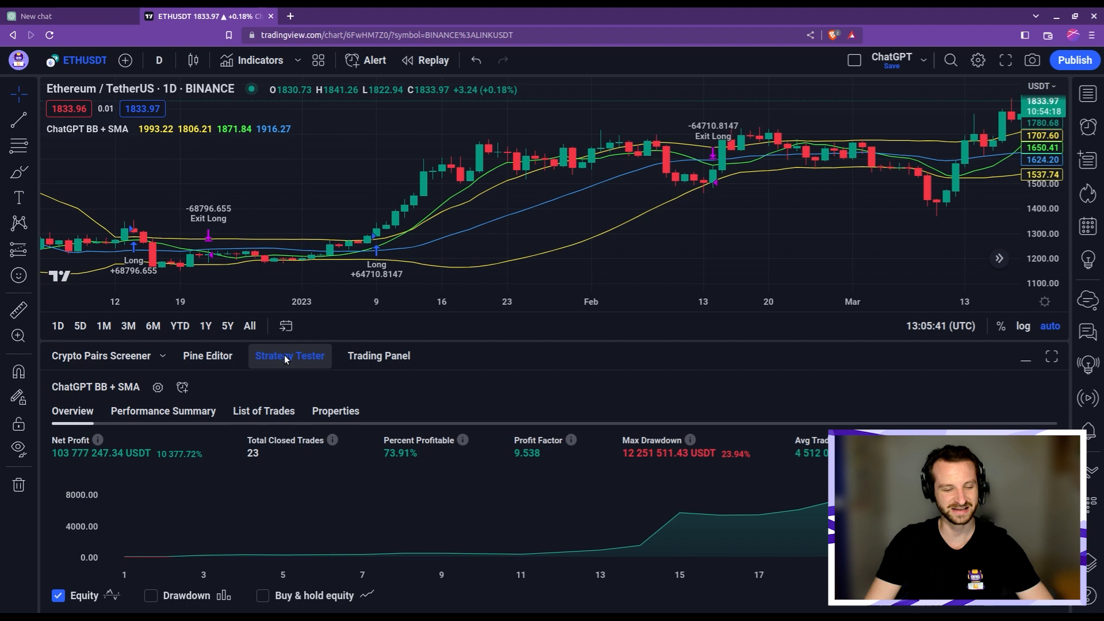
mouse_move(205, 459)
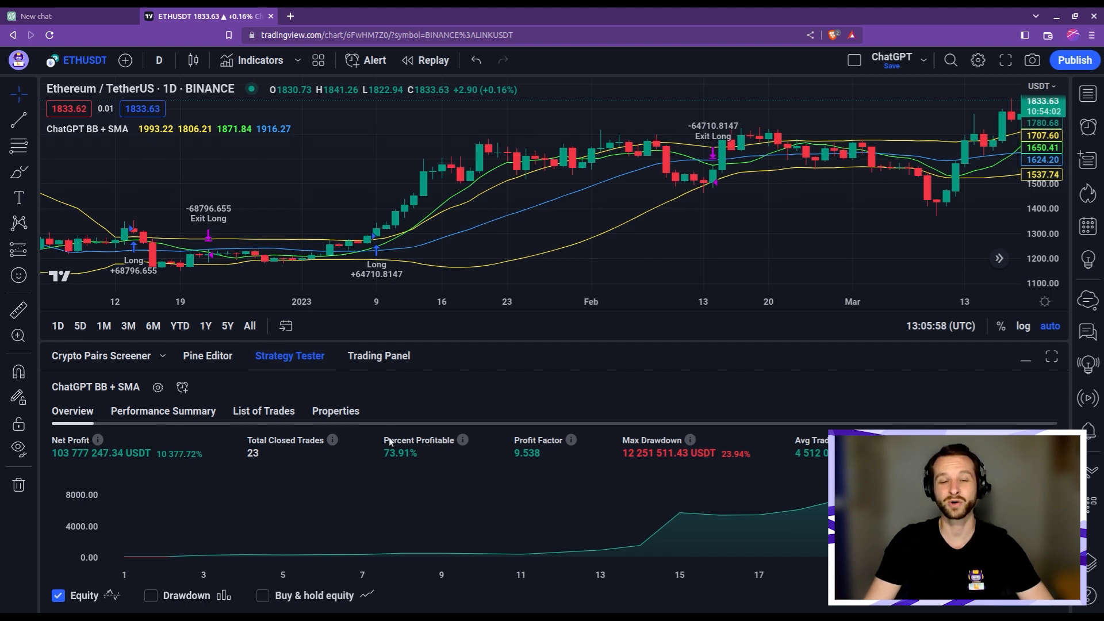
mouse_move(758, 482)
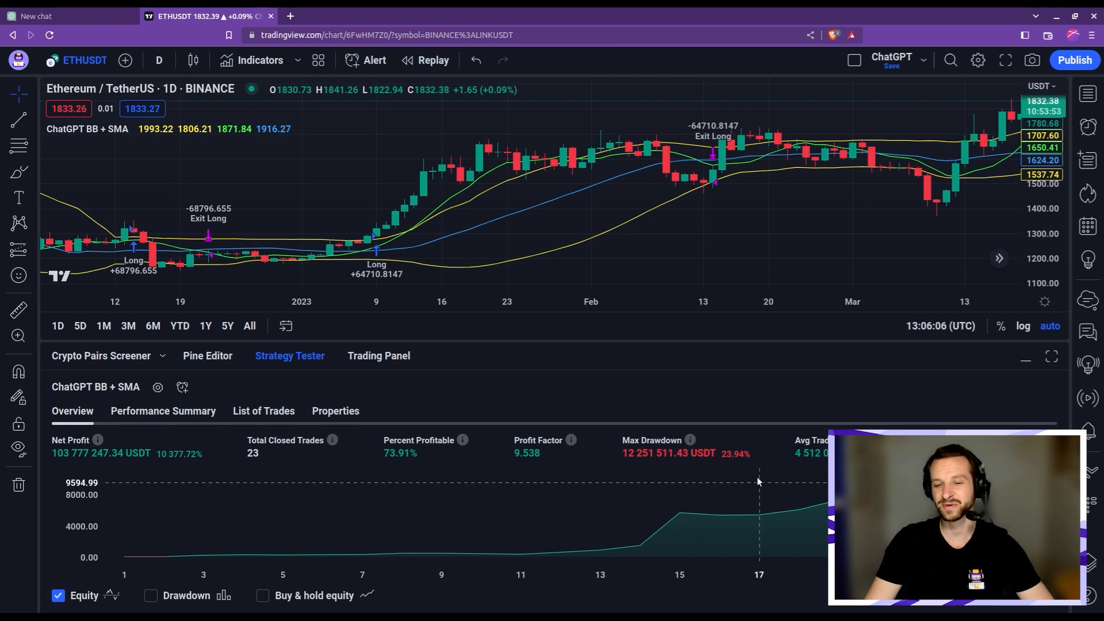
mouse_move(751, 458)
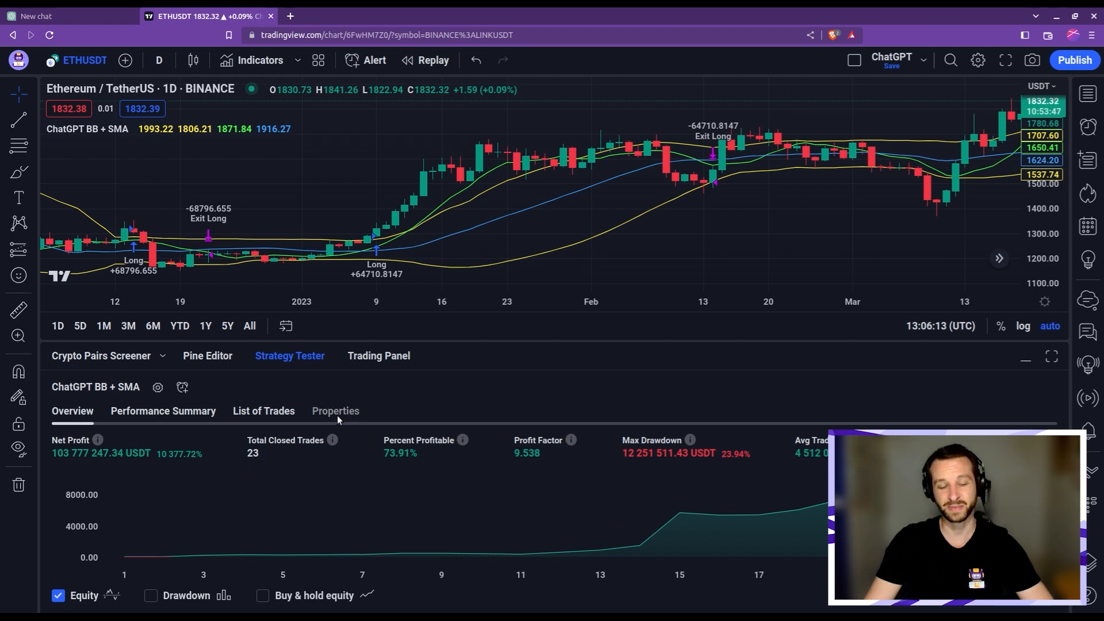
left_click(335, 411)
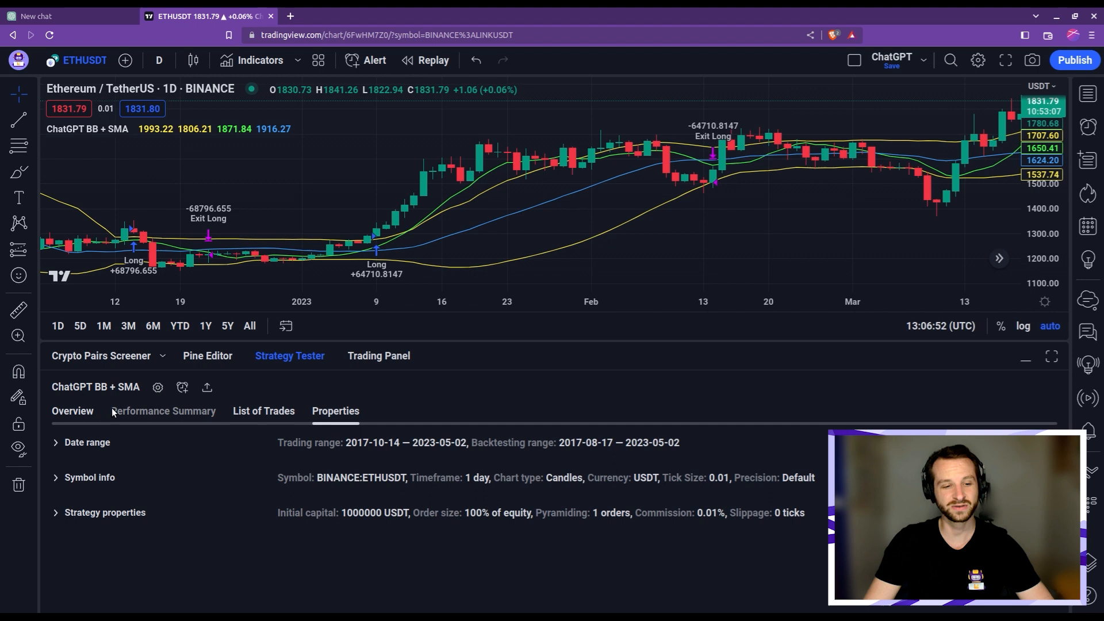
left_click(71, 411)
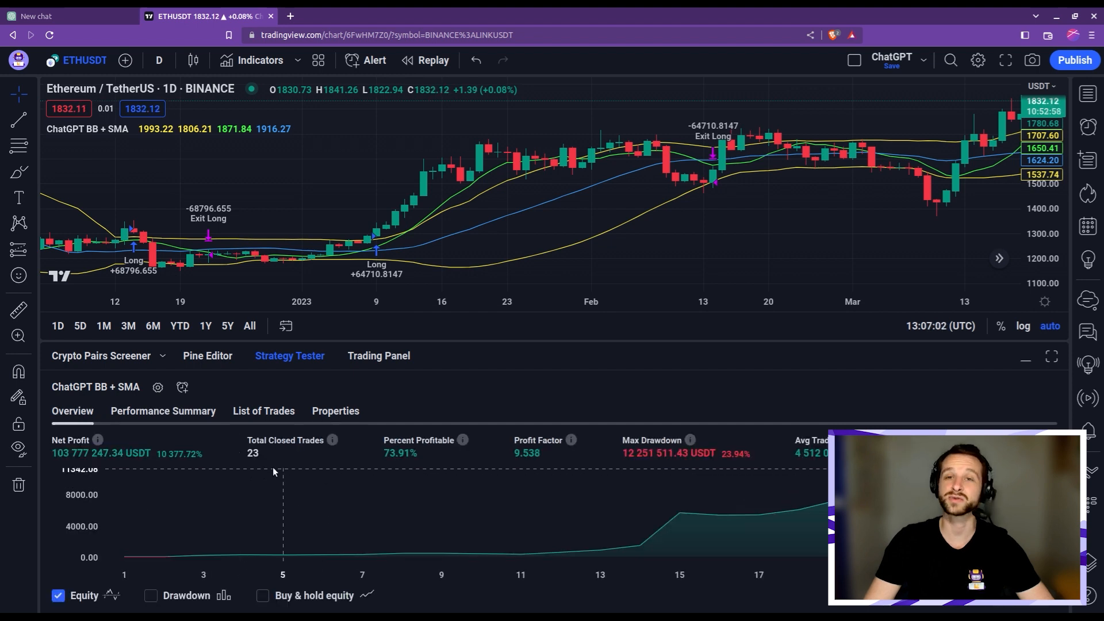
mouse_move(294, 513)
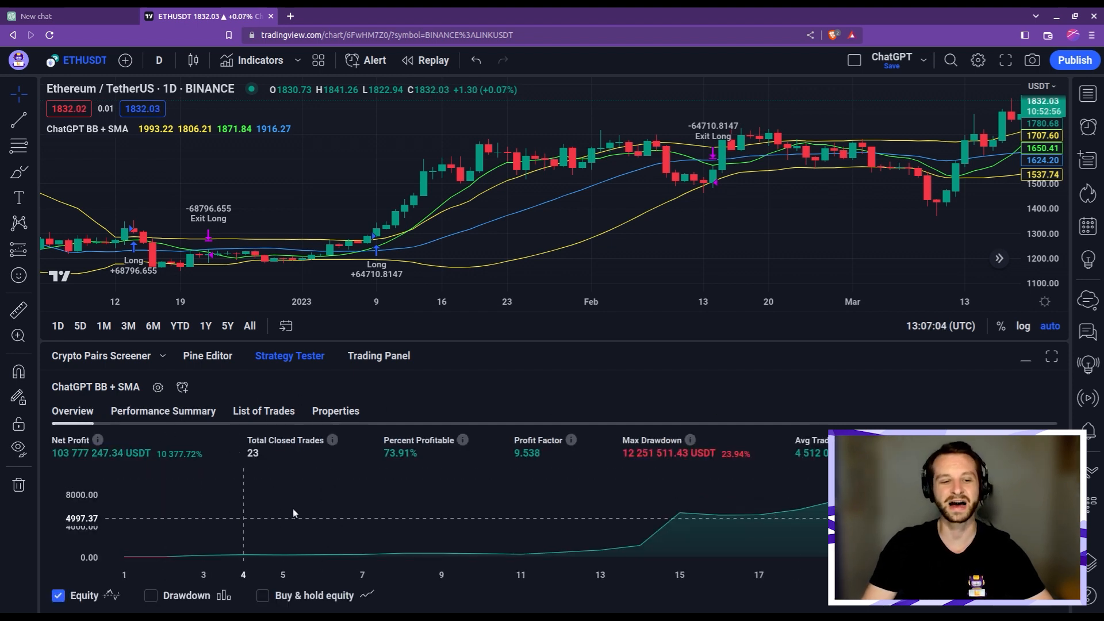
mouse_move(361, 481)
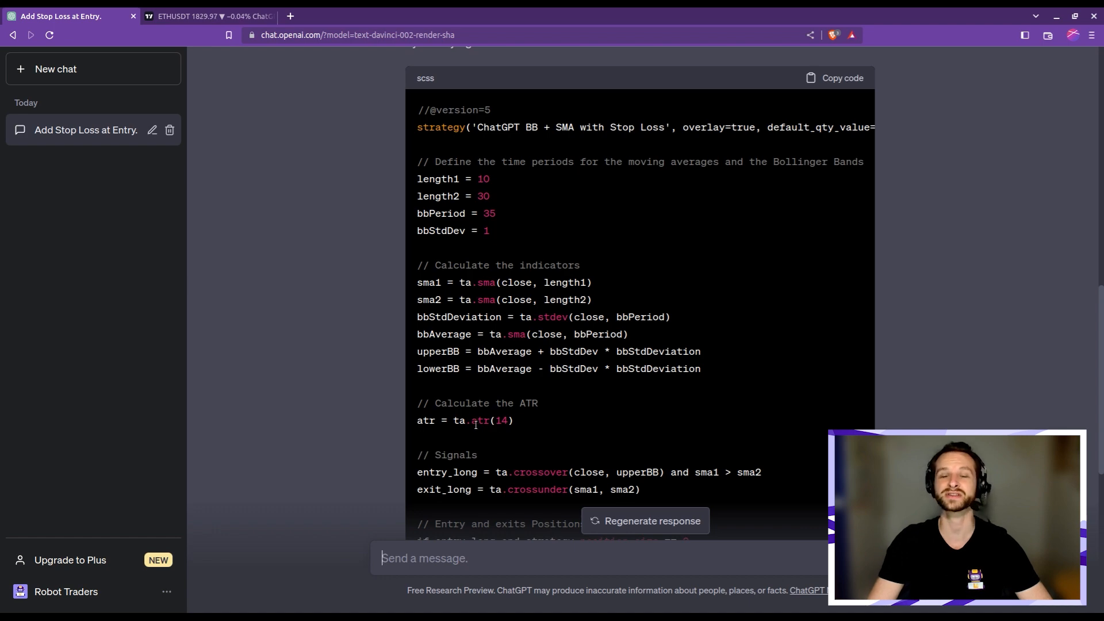
Step: Copy ChatGPT's revised code with the entry minus 2× ATR stop loss
scroll("down", 3)
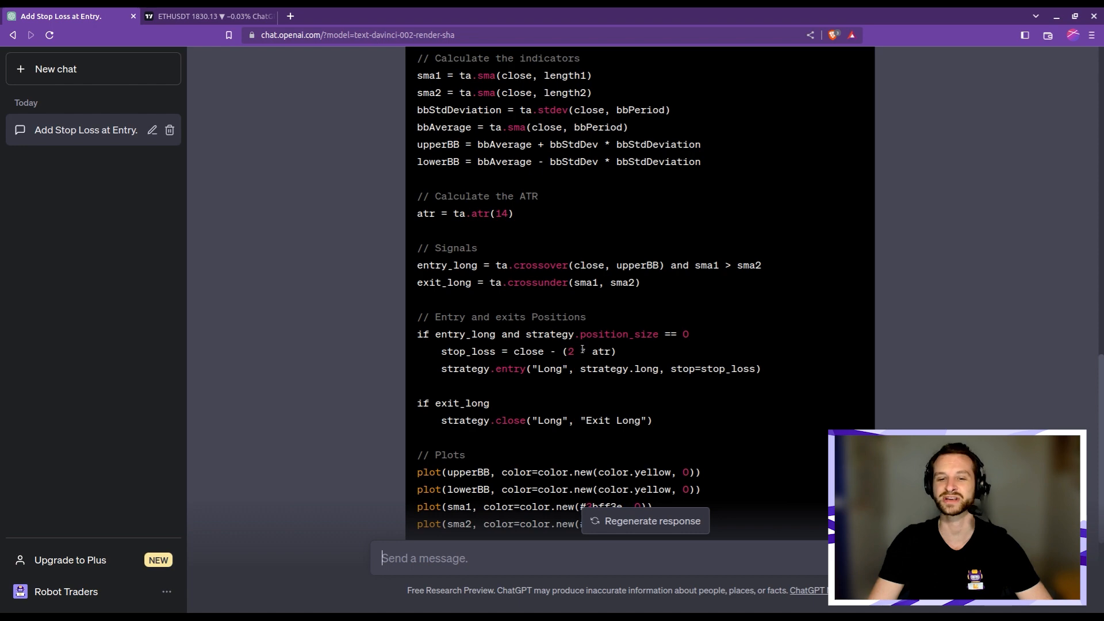
mouse_move(632, 359)
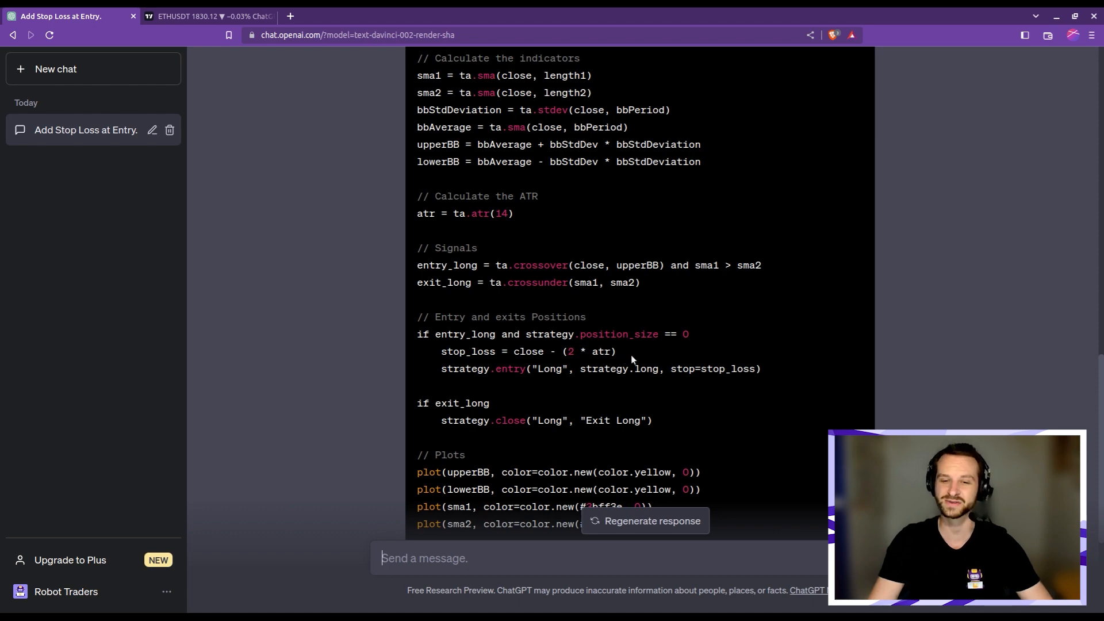
left_click(821, 284)
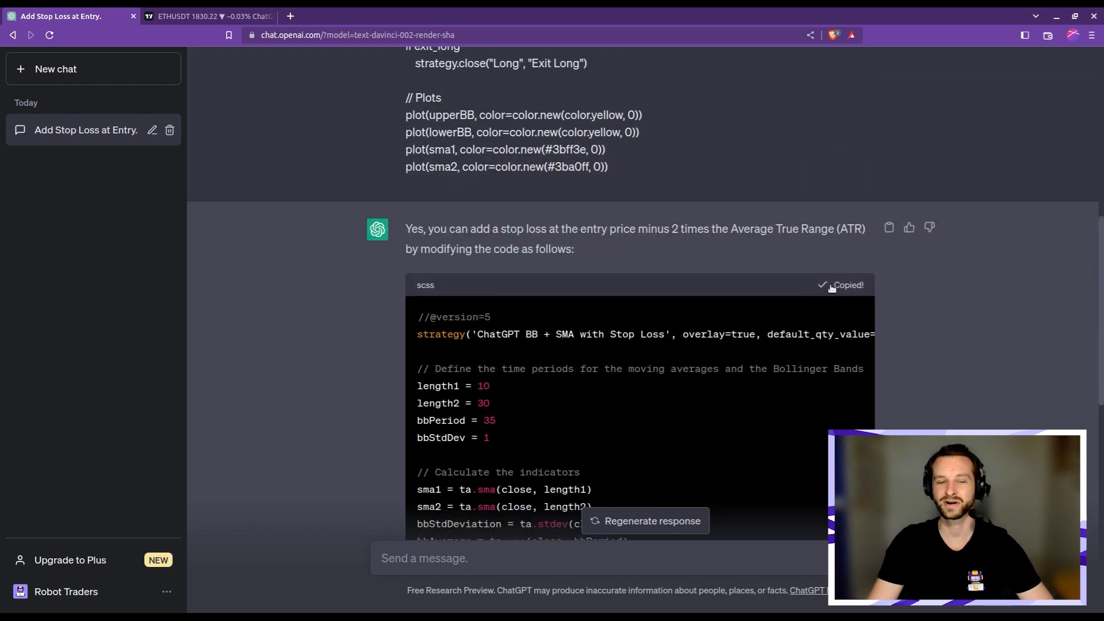
Step: Return to the TradingView Pine Editor to replace the script with the stop-loss version
left_click(207, 15)
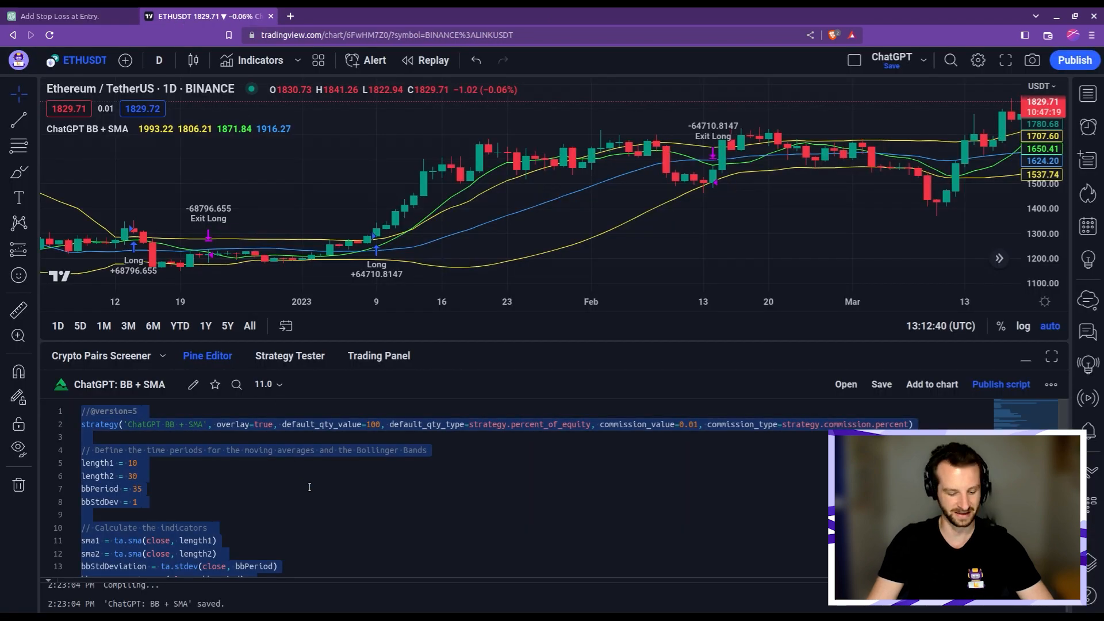
scroll("down", 3)
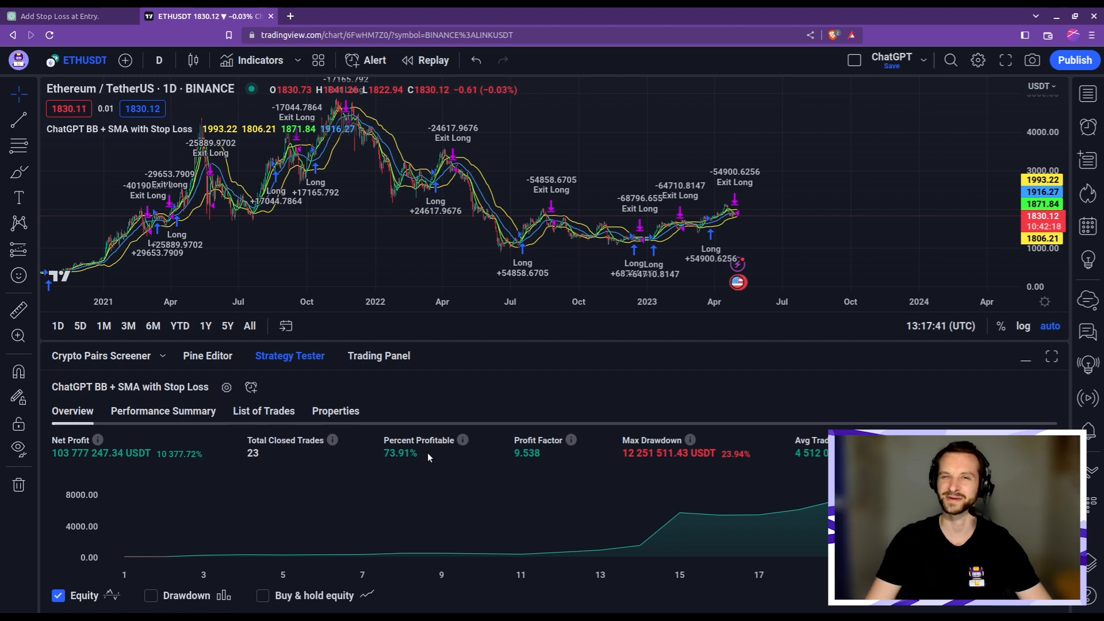
left_click(207, 355)
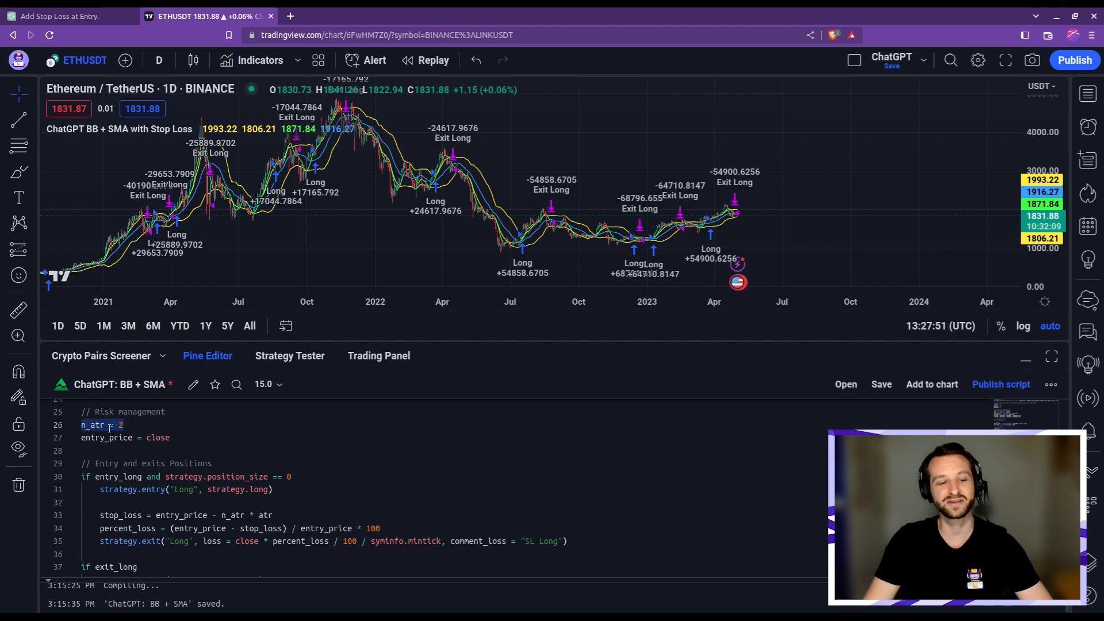
mouse_move(99, 425)
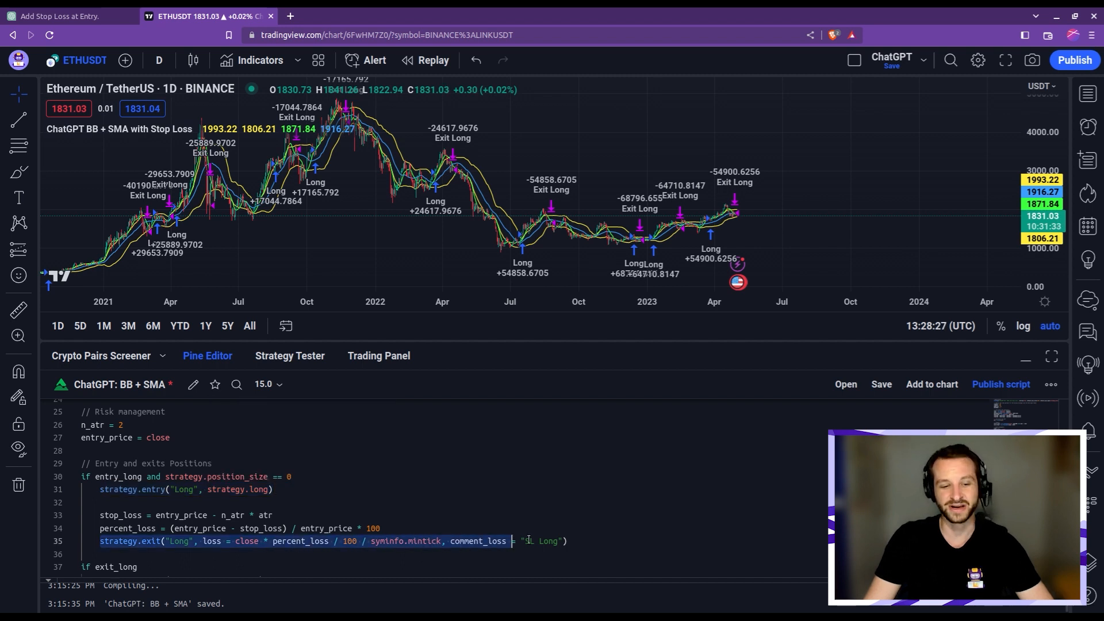
Step: Set the long stop-loss exit comment to 'SL Long' in the strategy.exit line
type("SL Long")
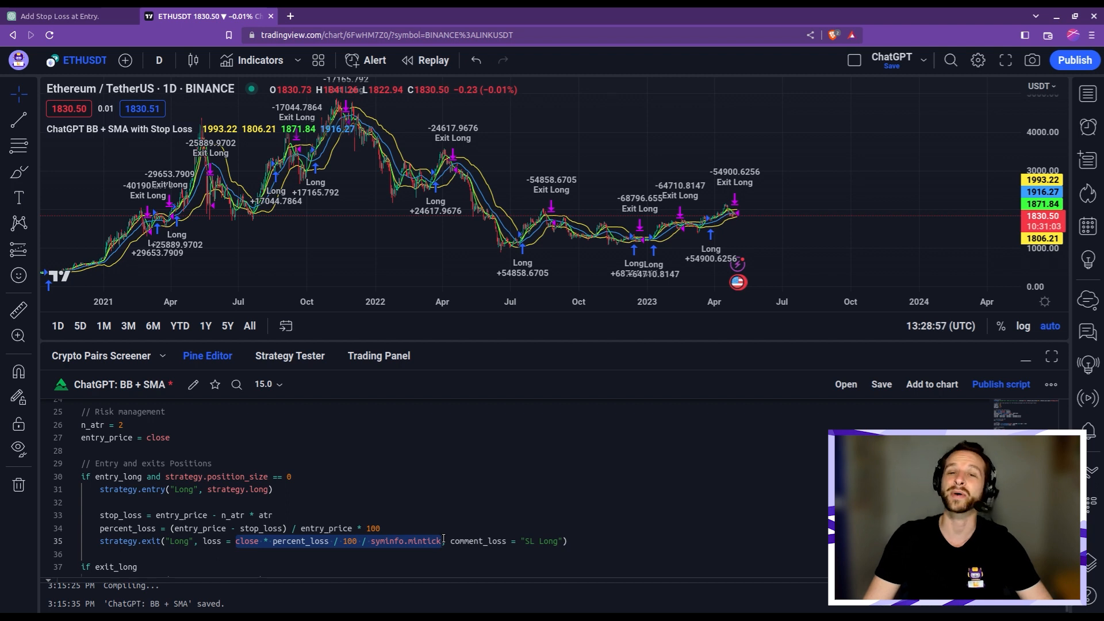
mouse_move(409, 541)
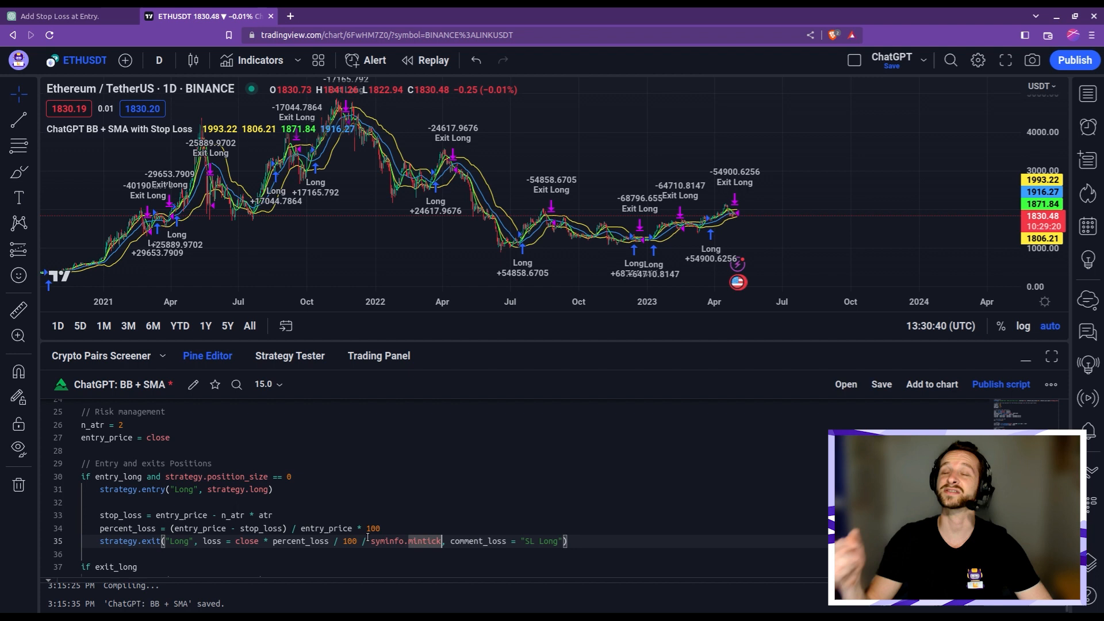
mouse_move(363, 528)
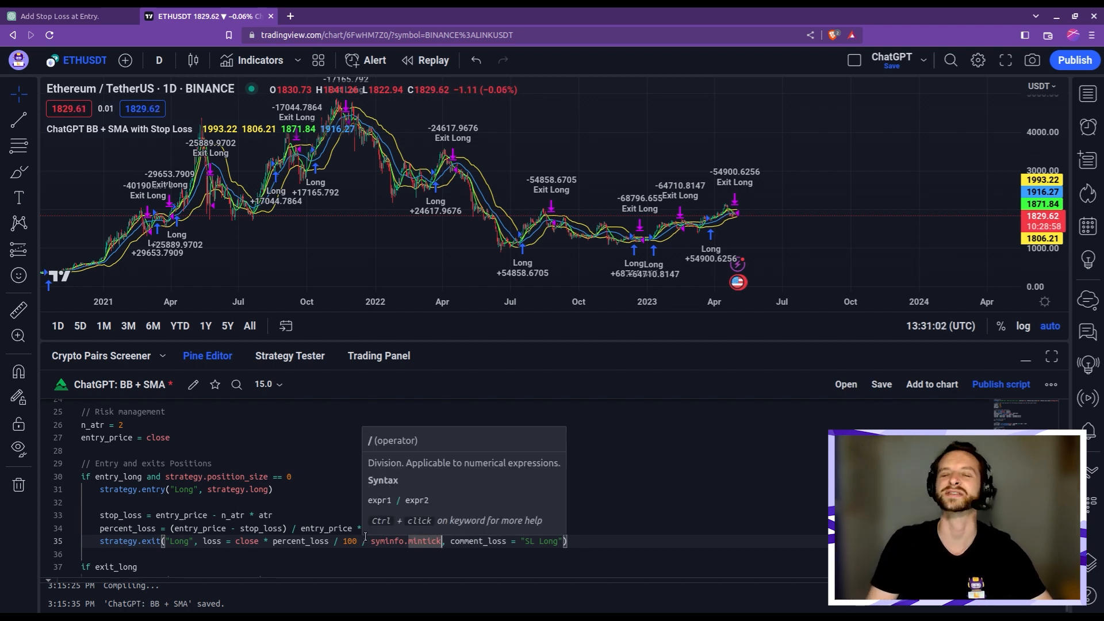
Step: Apply the edited script and review the backtest, now 69.57% profitable with SL Long exits
left_click(410, 471)
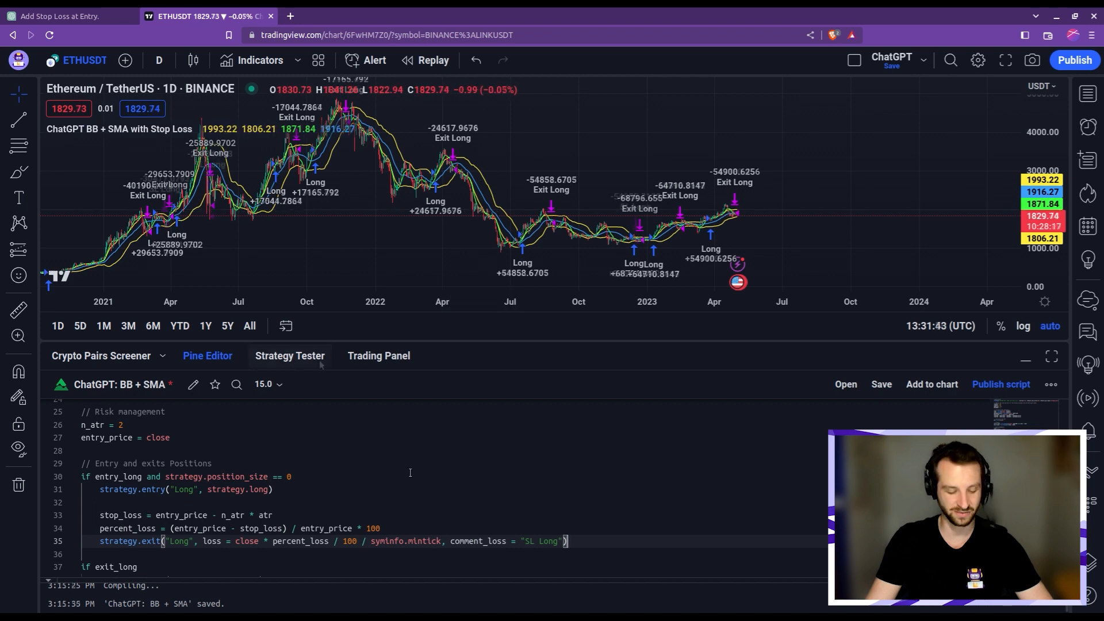
left_click(289, 356)
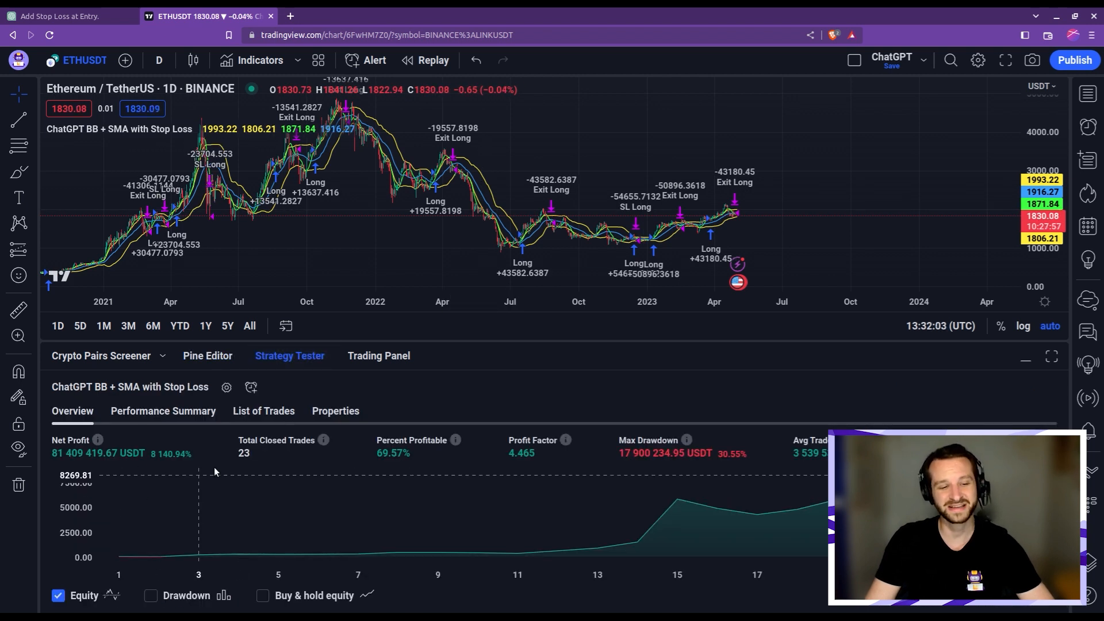
mouse_move(158, 473)
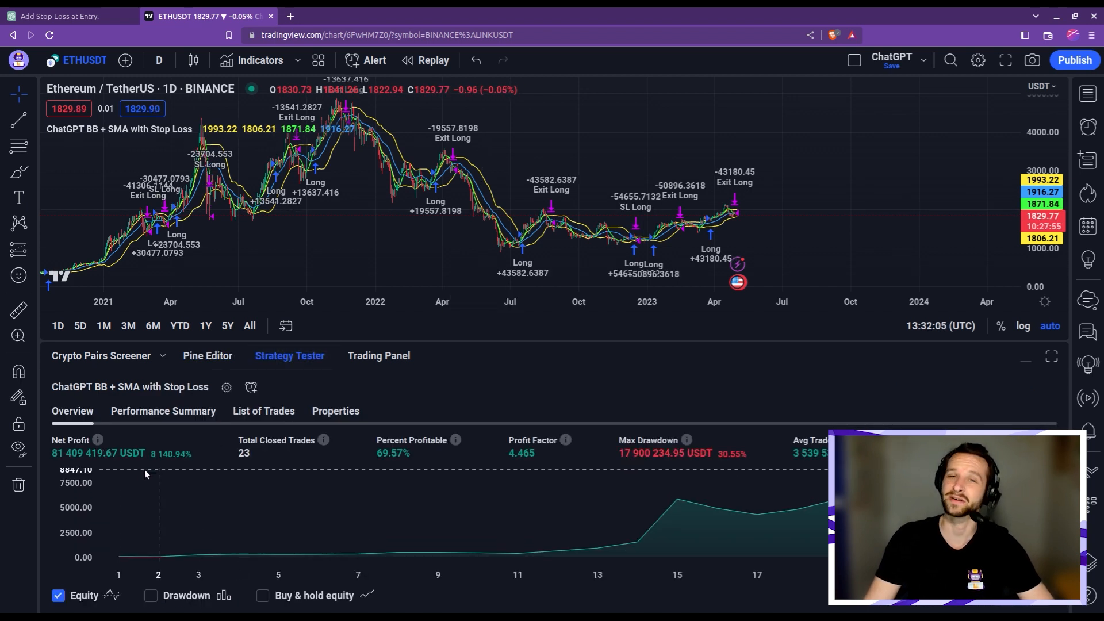
left_click(62, 16)
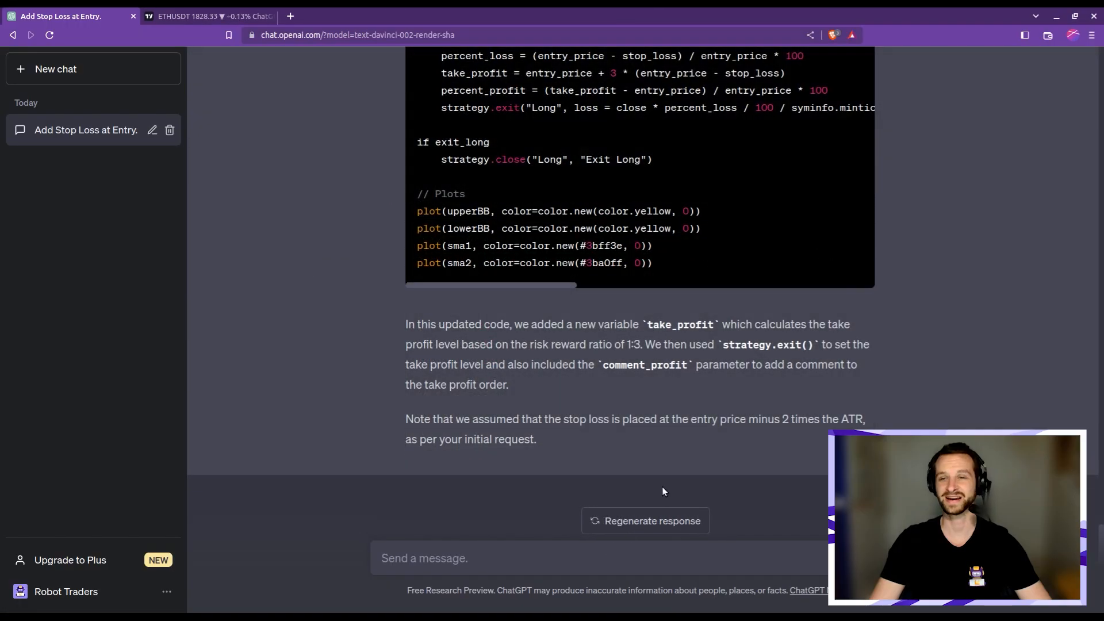
Step: Select and copy ChatGPT's updated code adding a 1:3 risk-reward take profit
scroll("up", 3)
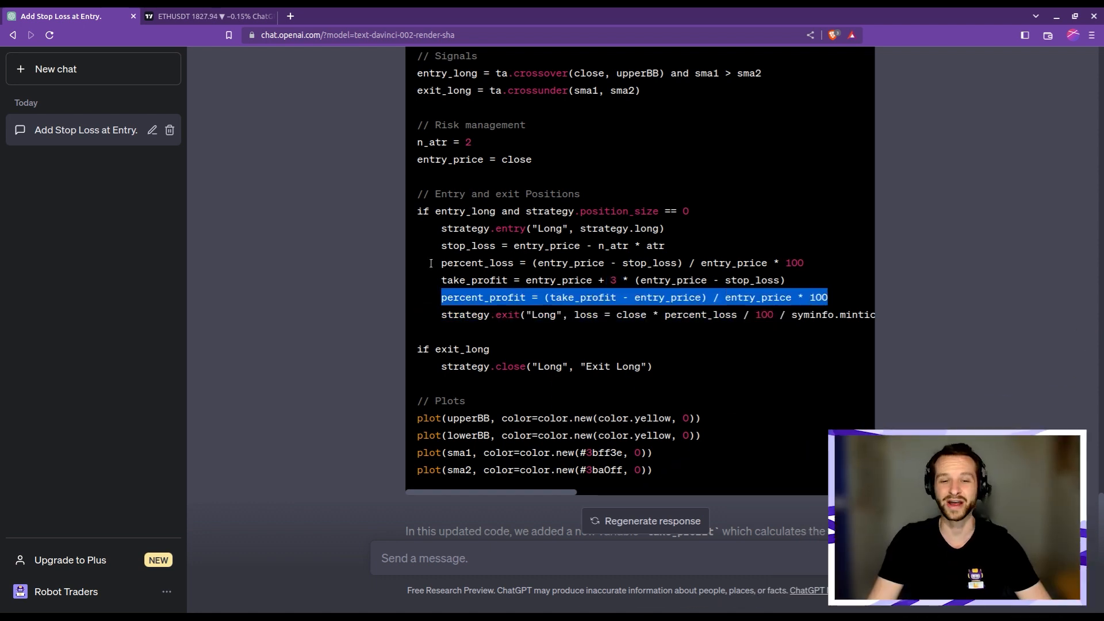
double_click(484, 297)
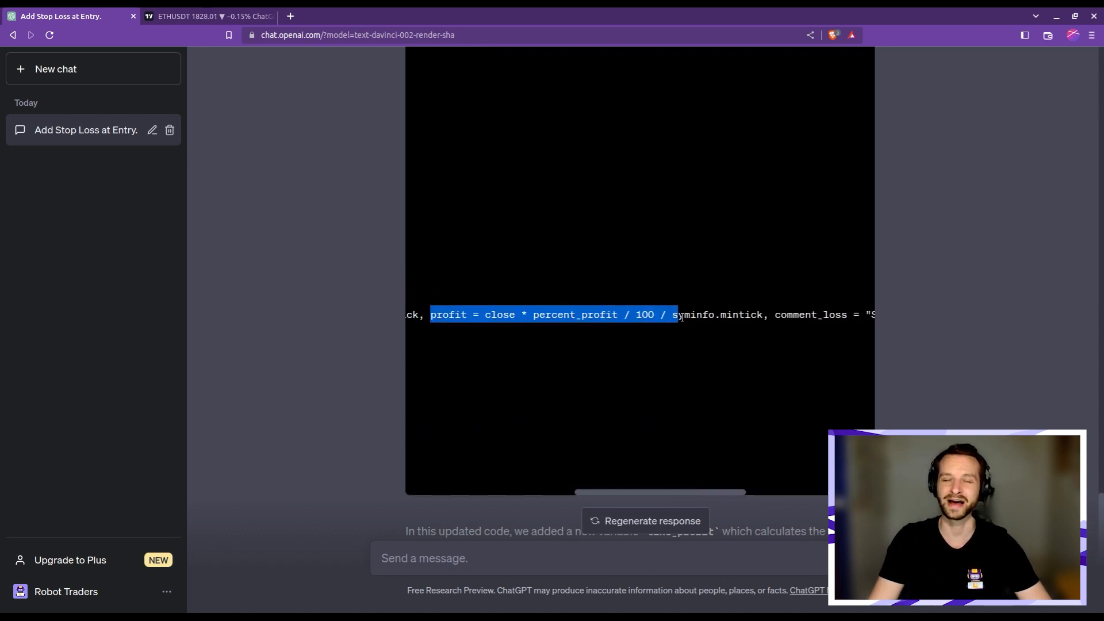
scroll("up", 3)
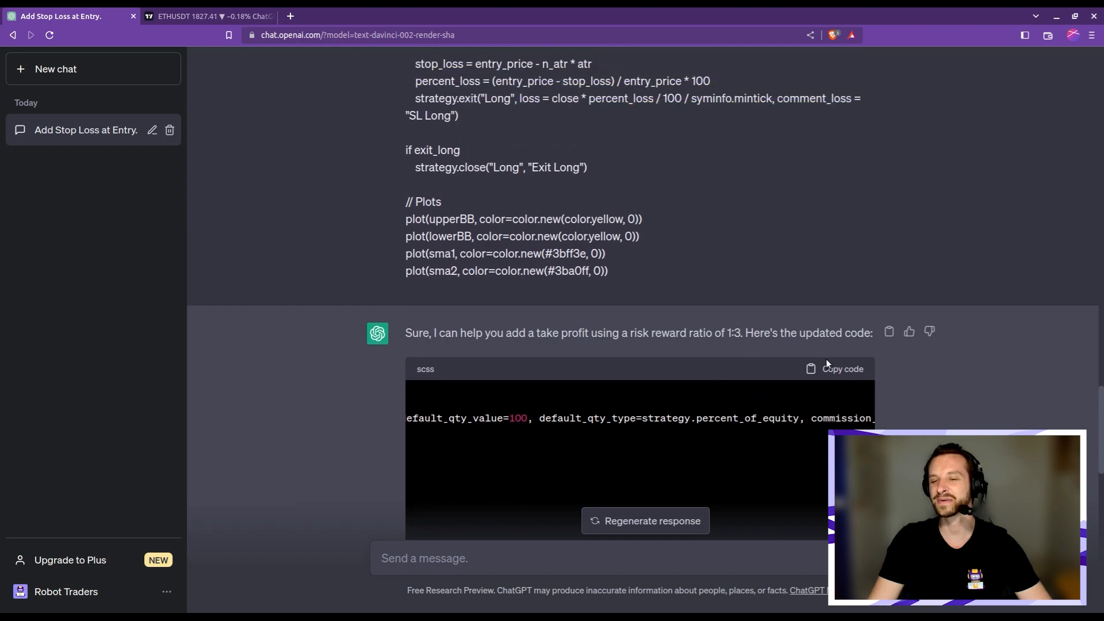
left_click(208, 15)
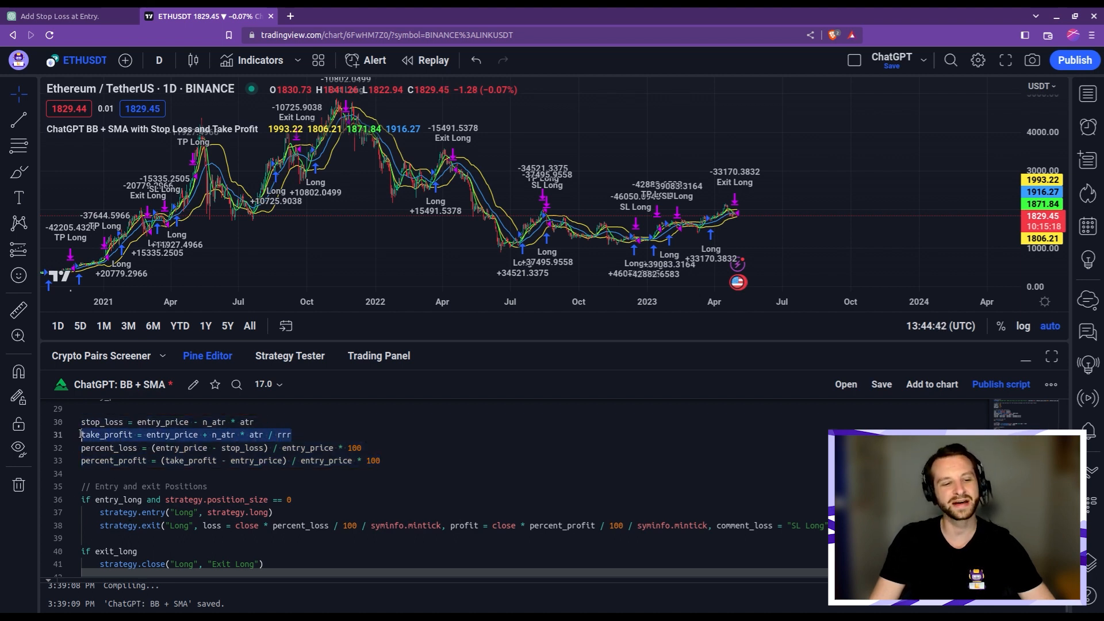
mouse_move(171, 435)
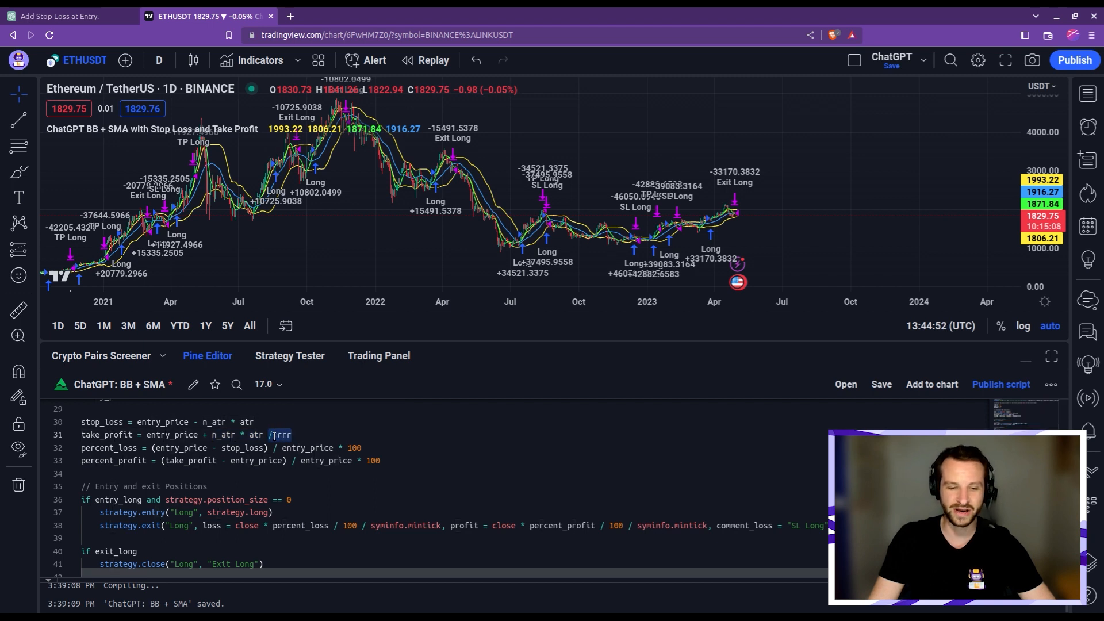
Step: Add rrr = 1./3 under n_atr and compute take profit as entry plus n_atr * atr / rrr
scroll("up", 3)
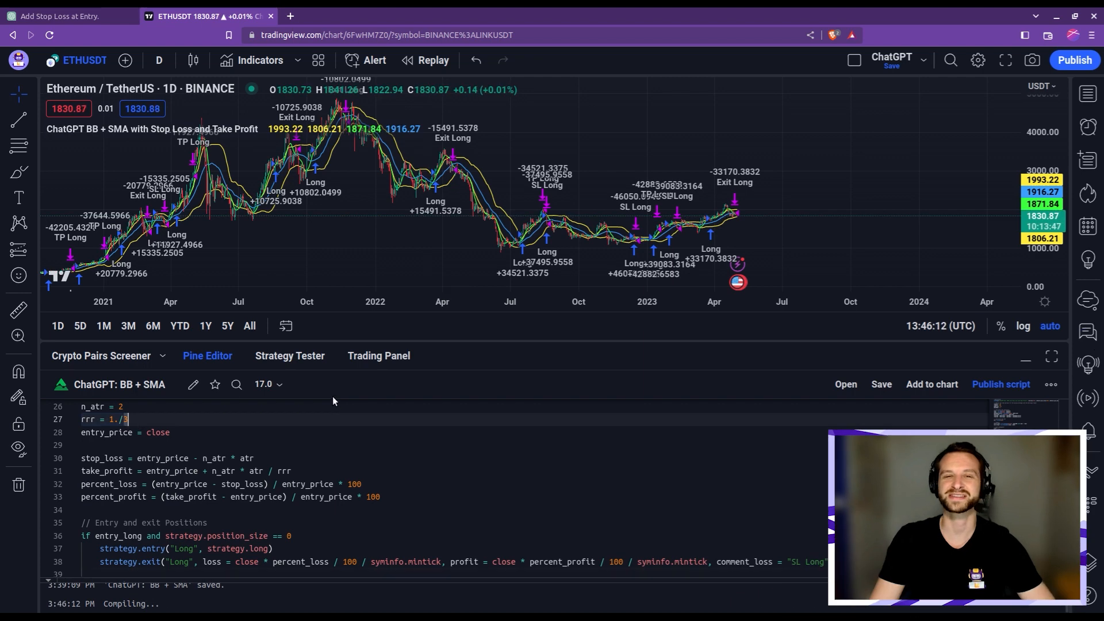
left_click(289, 355)
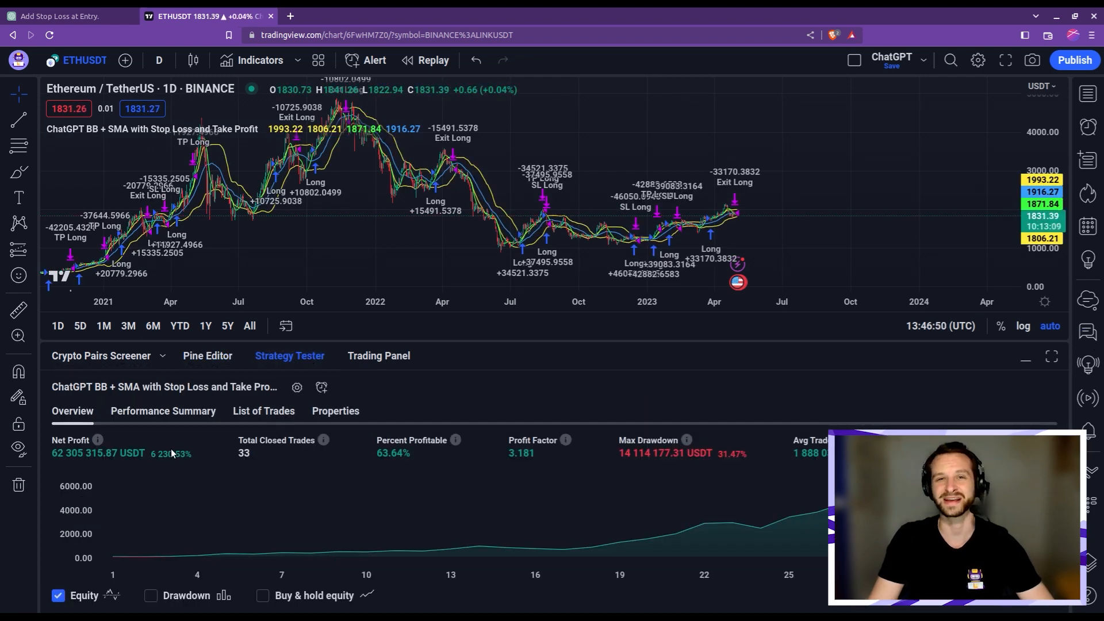
left_click(207, 356)
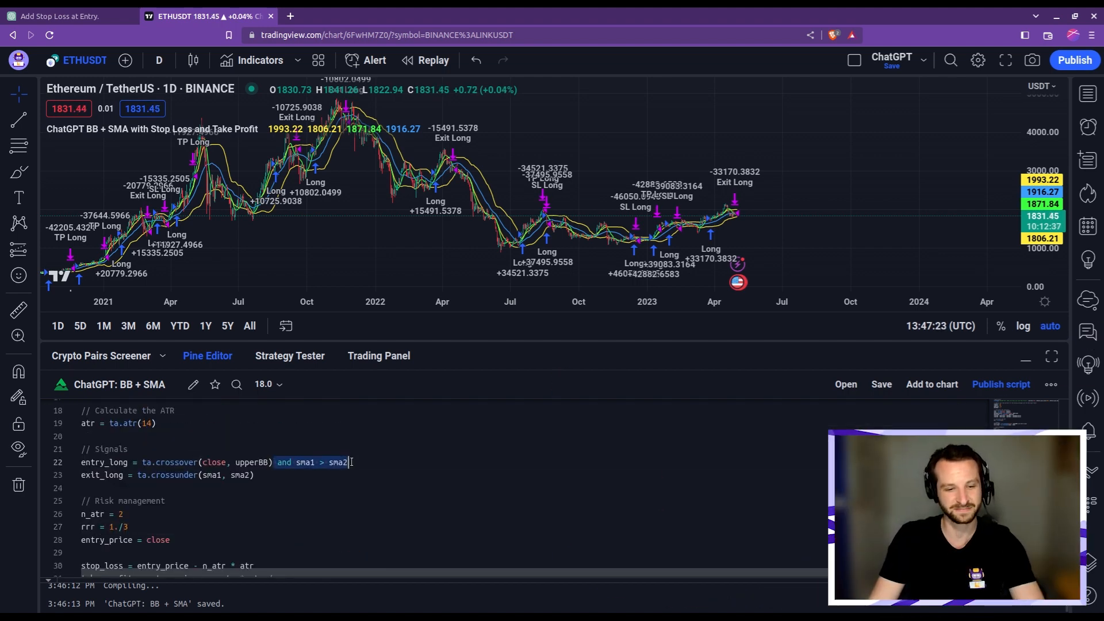
Step: Review the revised backtest: 118,540,362.24 USDT net profit over 39 trades, then return to ChatGPT
left_click(289, 355)
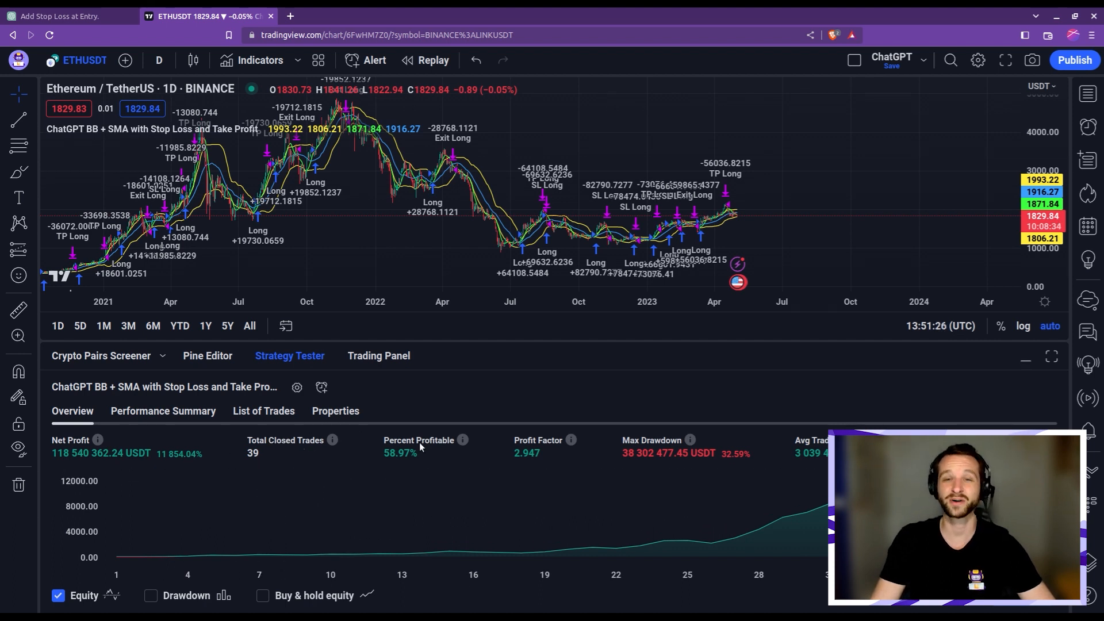
mouse_move(381, 449)
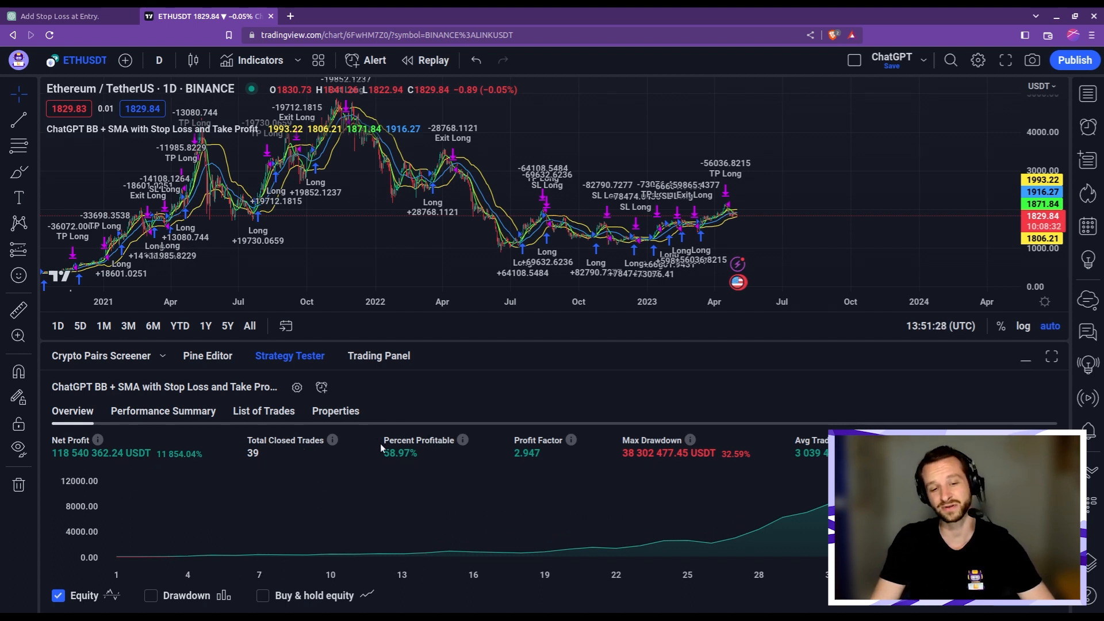
mouse_move(738, 444)
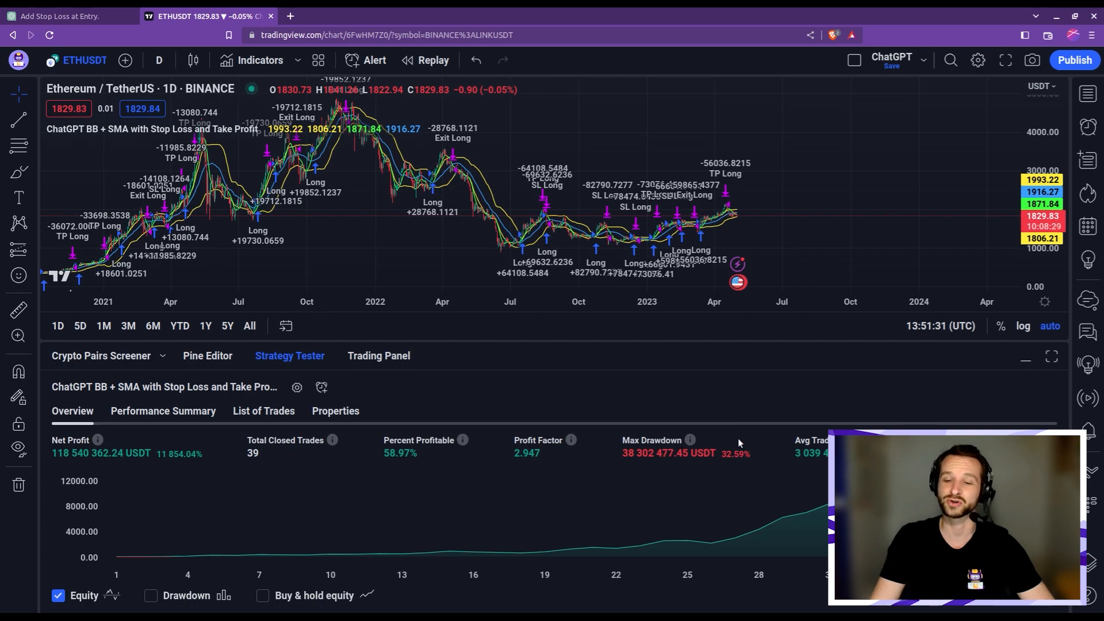
left_click(62, 15)
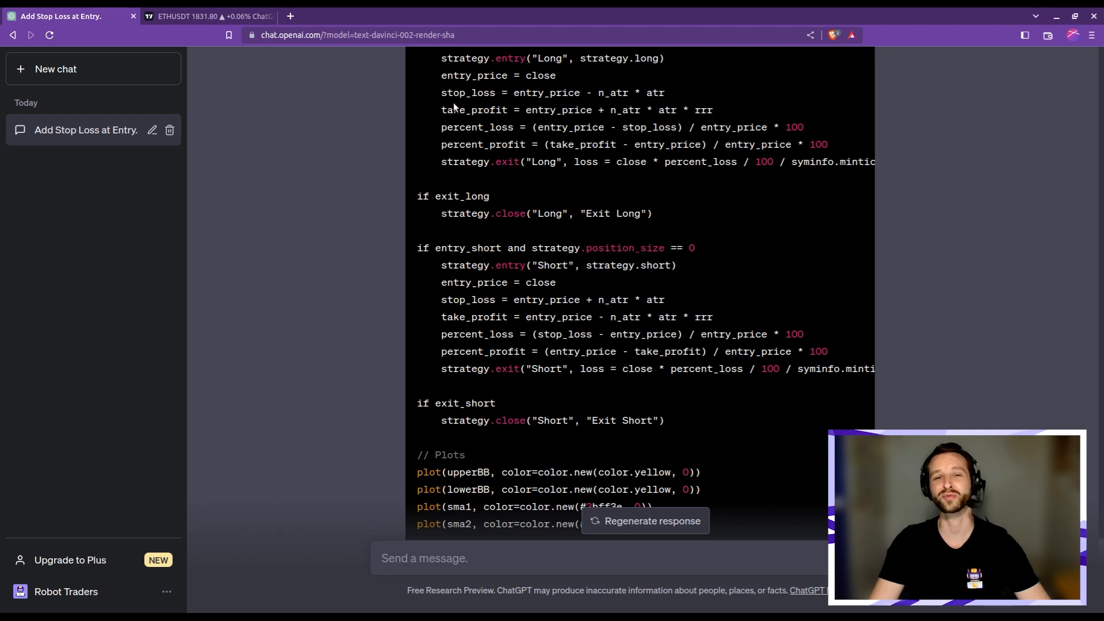
Step: Read through ChatGPT's entry_short and exit_short blocks, then go back to TradingView
scroll("up", 3)
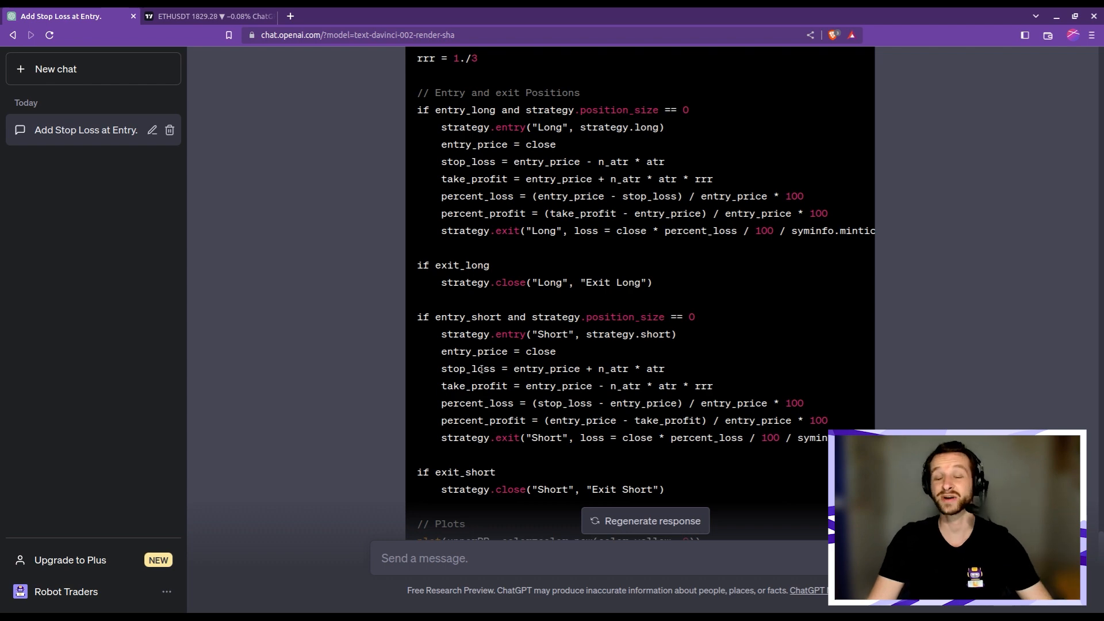
scroll("up", 3)
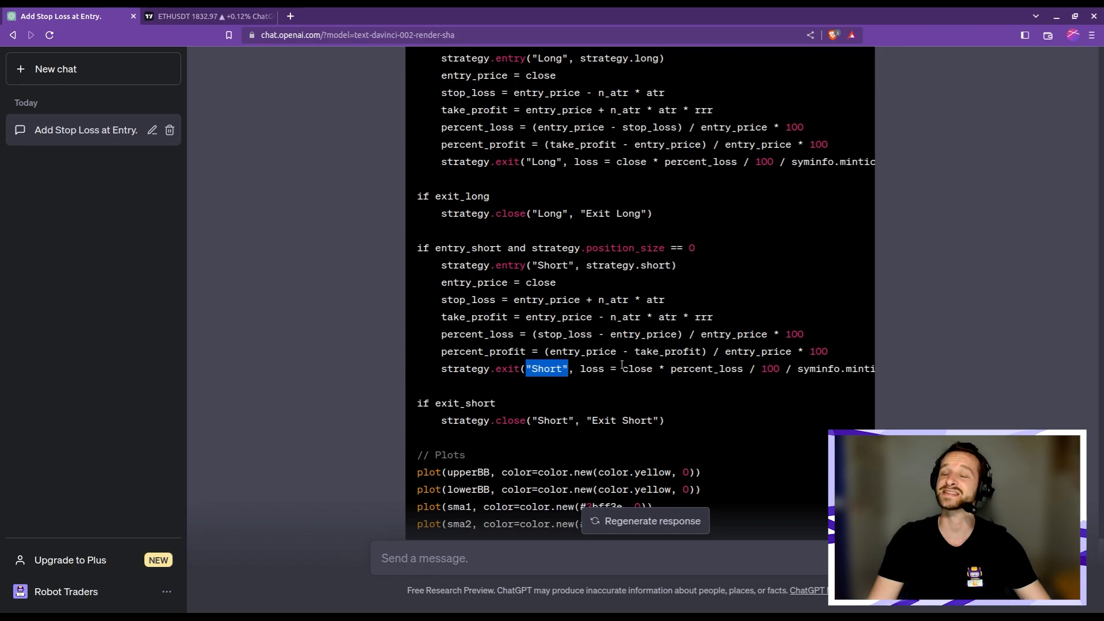
left_click(211, 15)
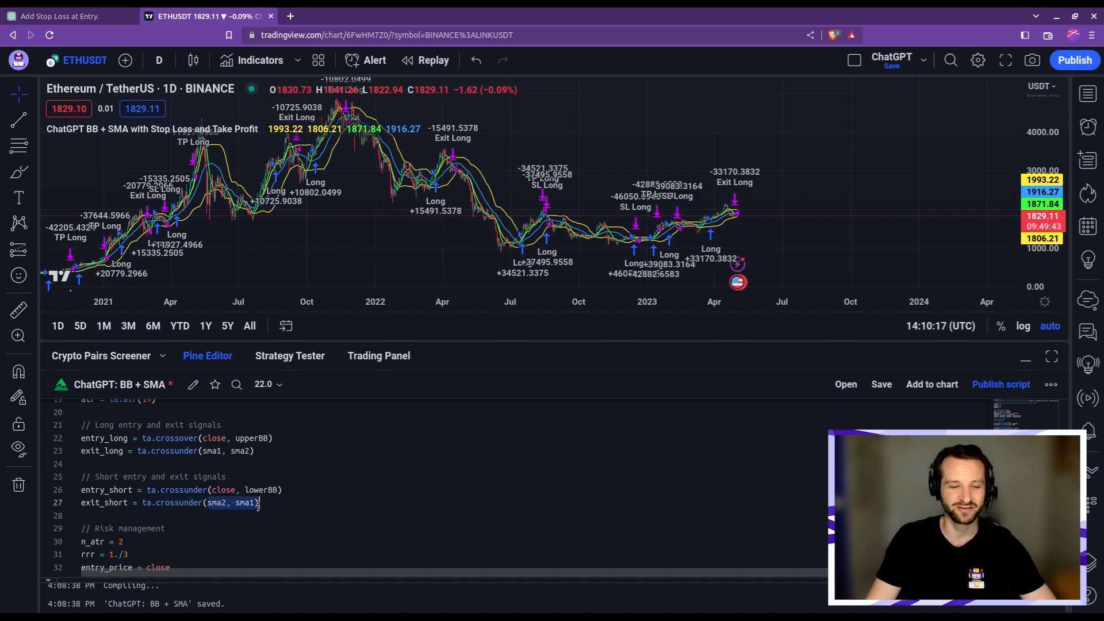
Step: Paste the short signal lines and entry_short/exit_short blocks with stop loss and take profit, and save
scroll("down", 3)
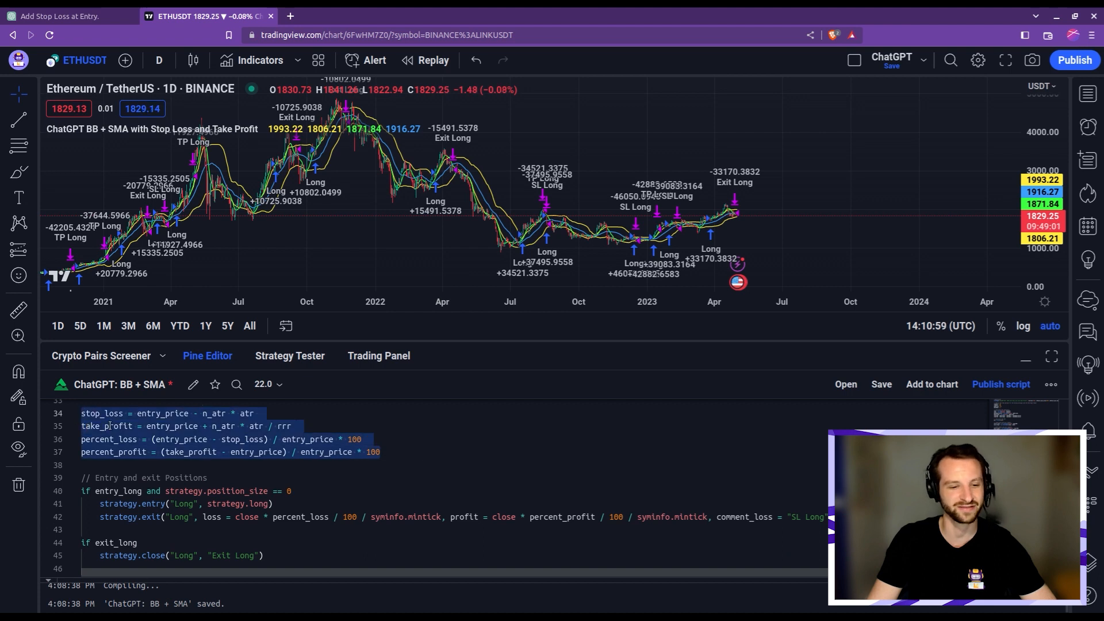
scroll("down", 3)
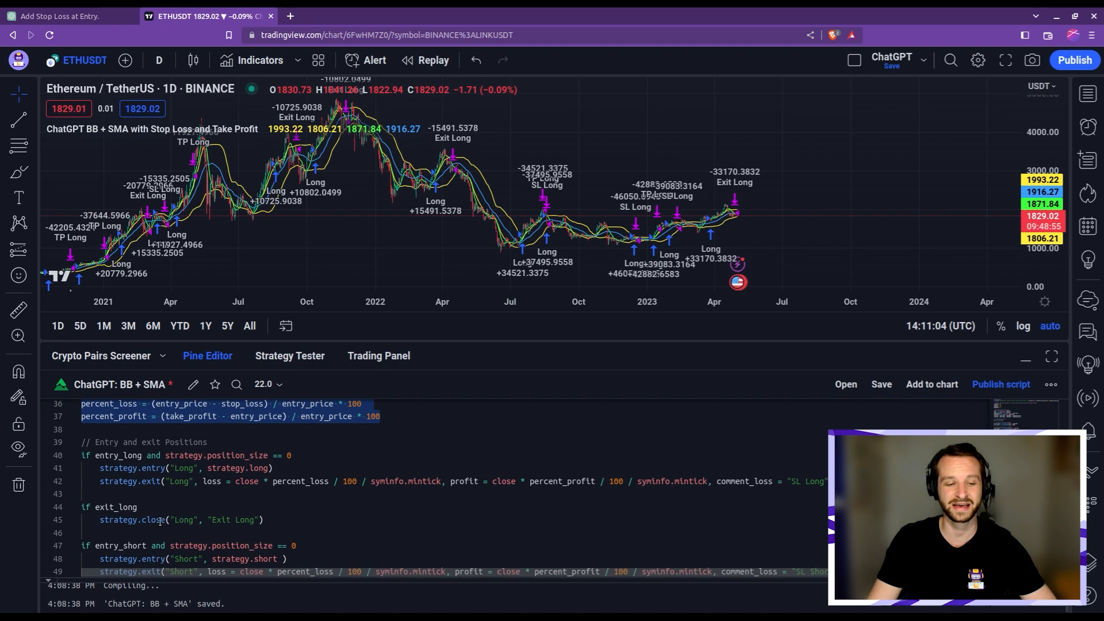
scroll("down", 3)
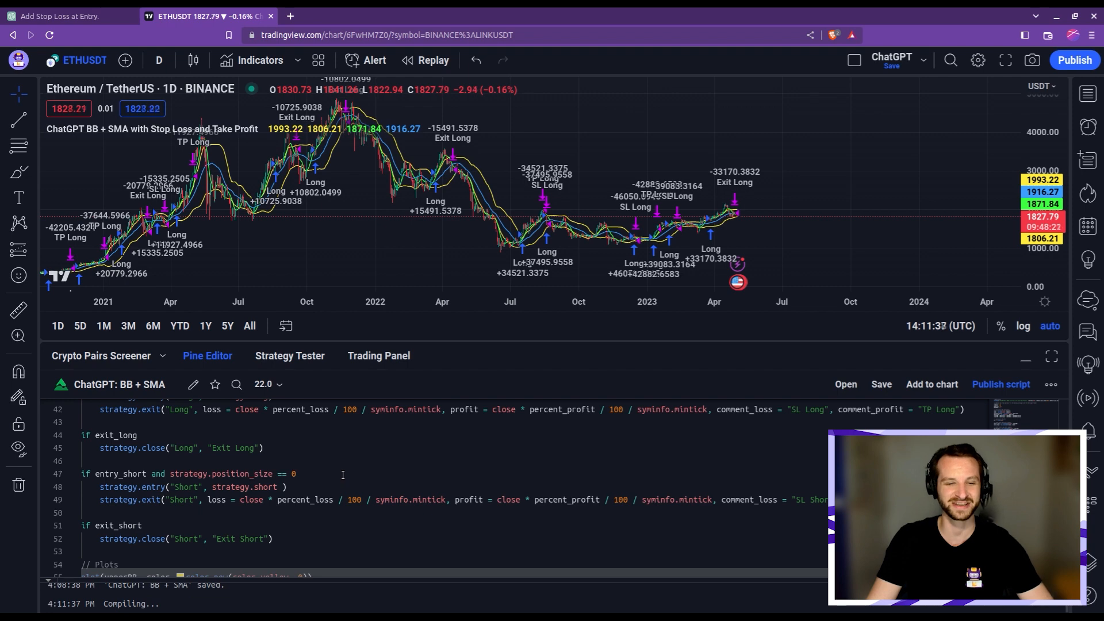
Step: Review the Overview metrics (70 trades, 57.68% drawdown) and bring up the timeframe list
left_click(289, 356)
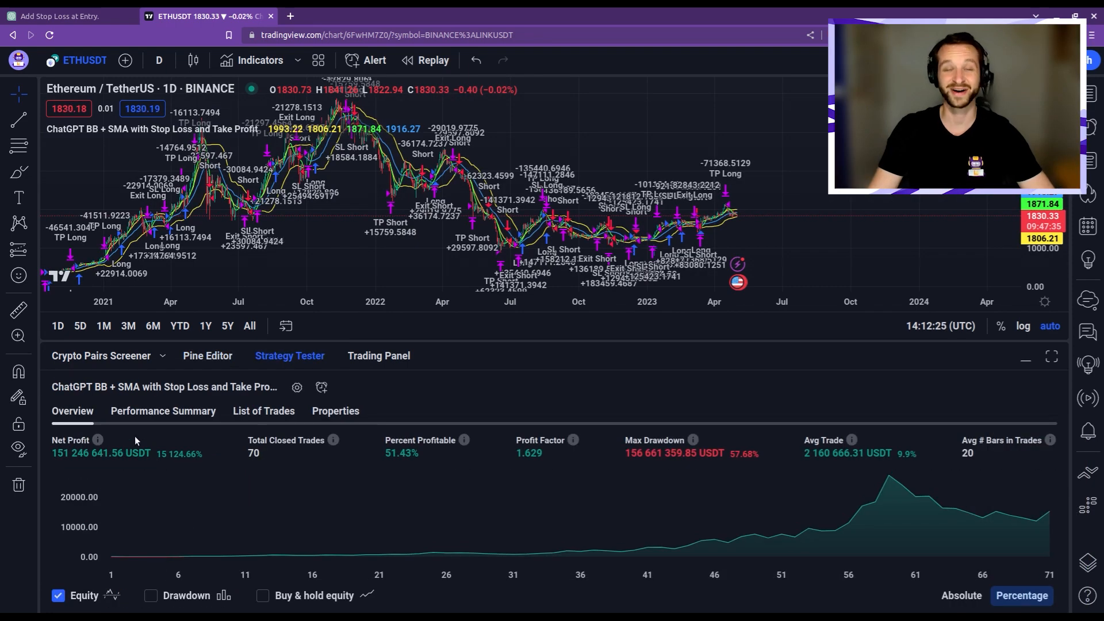
mouse_move(277, 437)
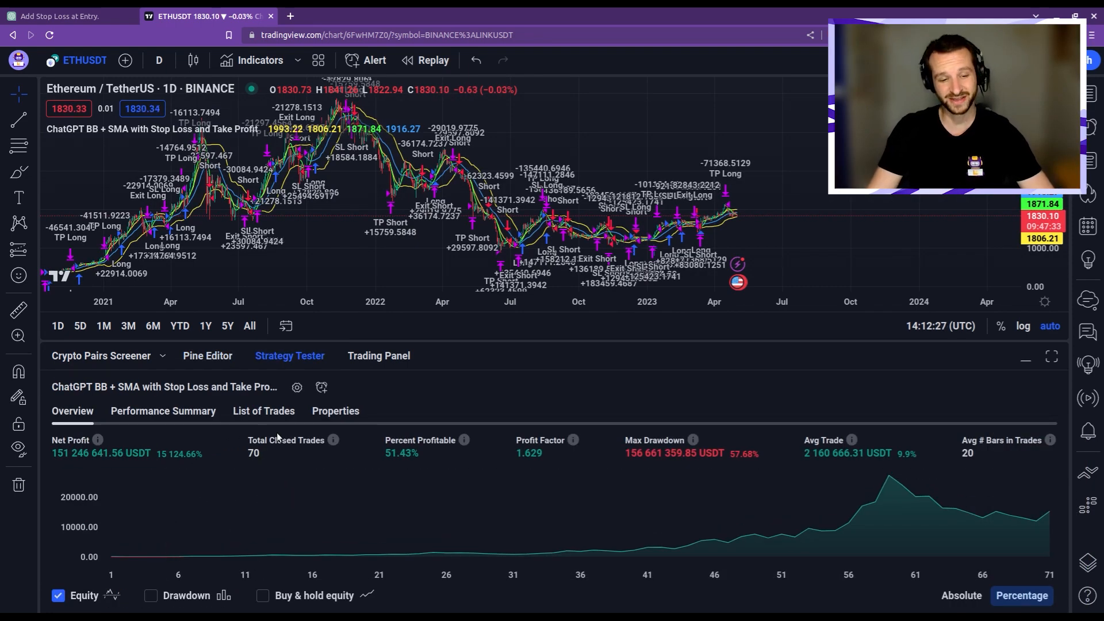
mouse_move(445, 476)
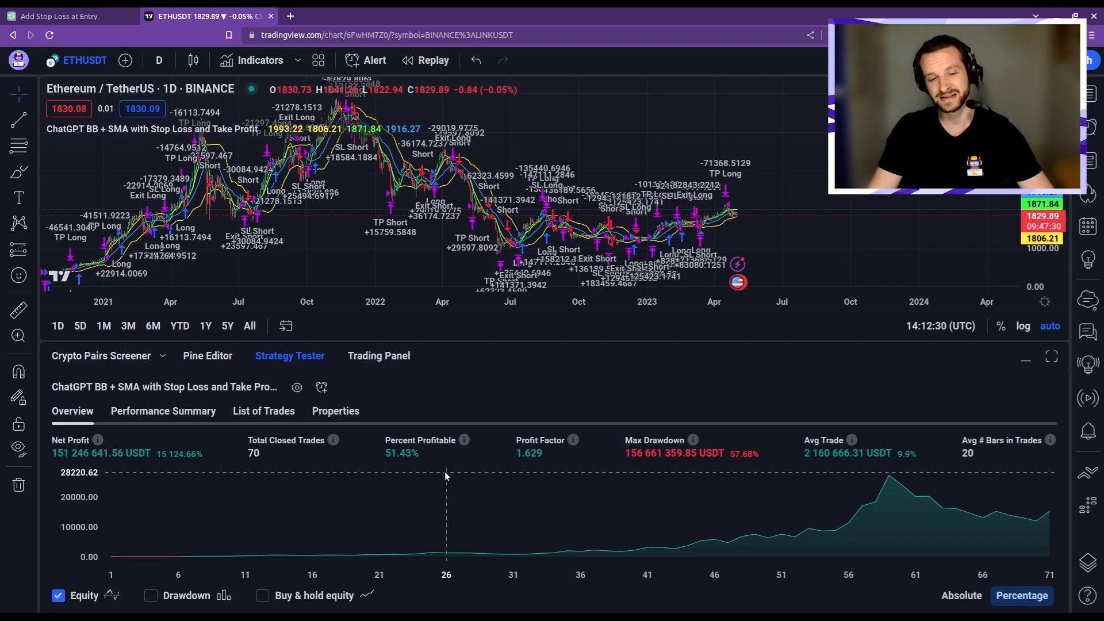
mouse_move(347, 460)
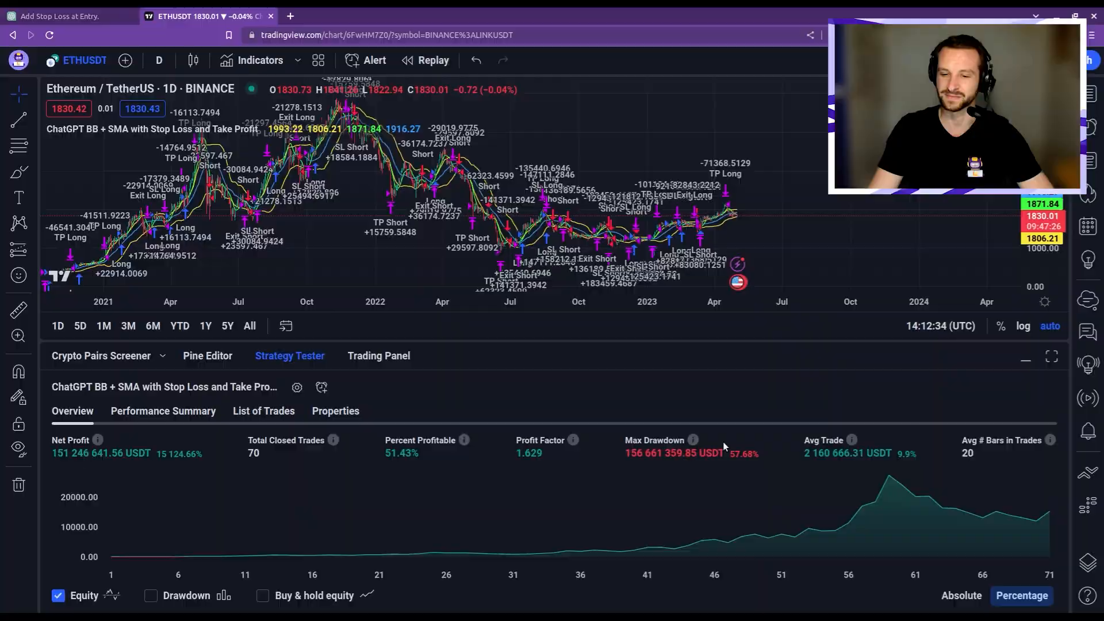
left_click(158, 60)
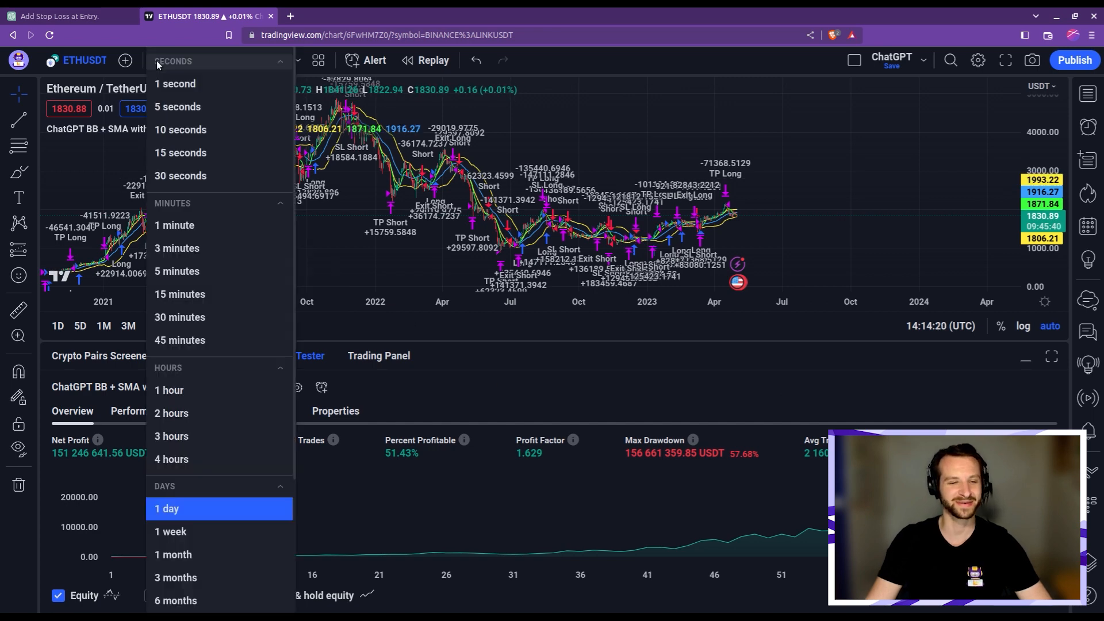
Step: Set the chart to 1 hour and show the strategy's Properties in the Strategy Tester
left_click(169, 390)
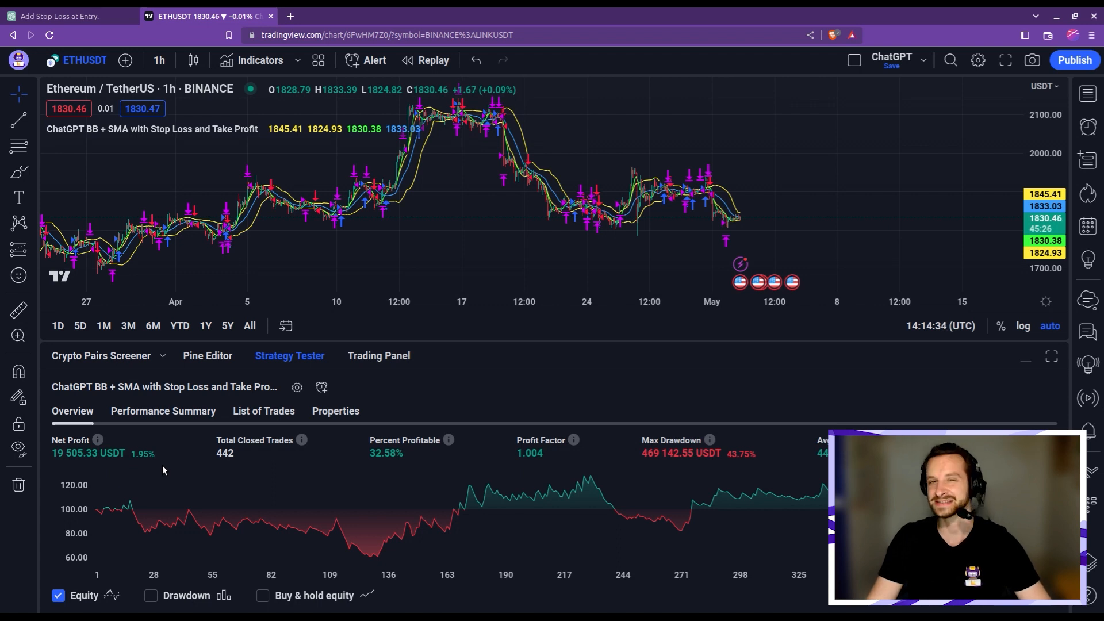
left_click(335, 410)
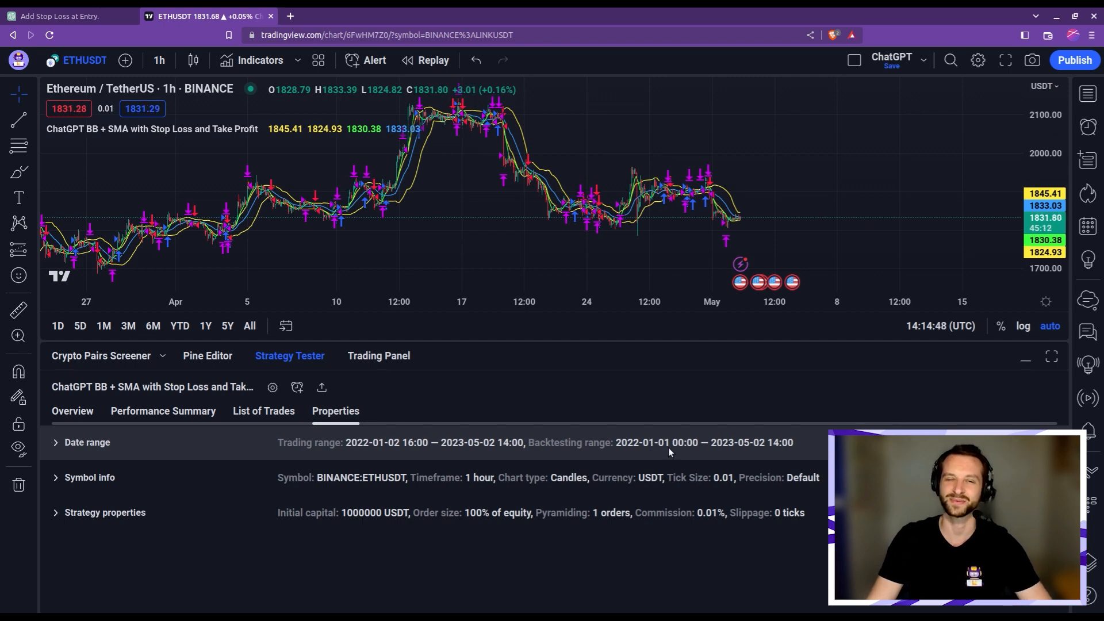
mouse_move(366, 177)
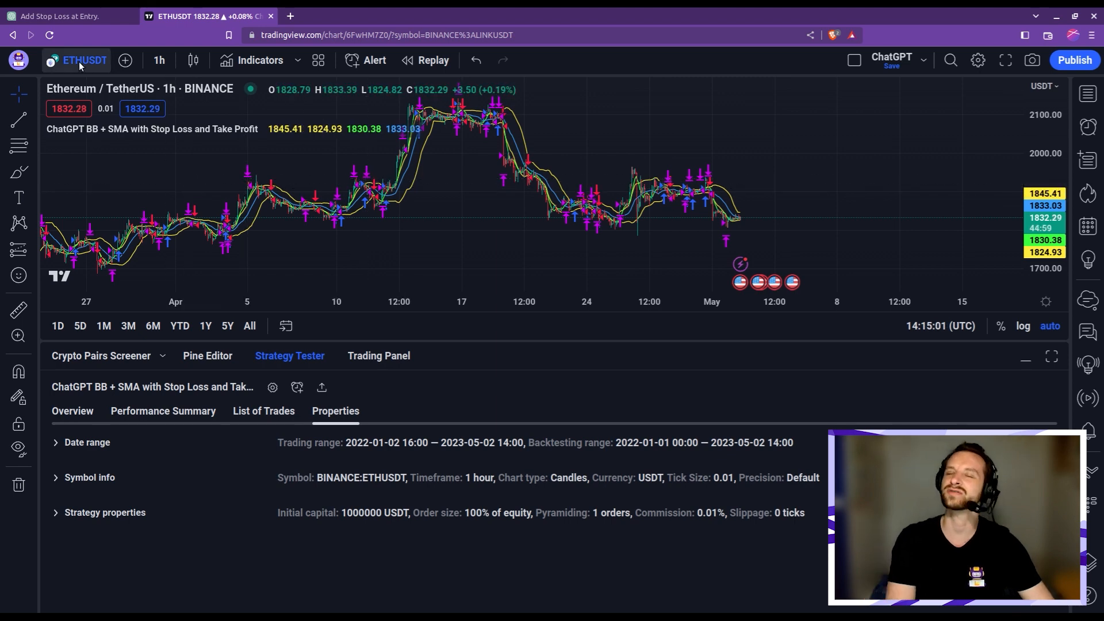
Step: Change the symbol to Bybit ETHUSDT.P, check its backtest summary, and show the Pine code
left_click(84, 60)
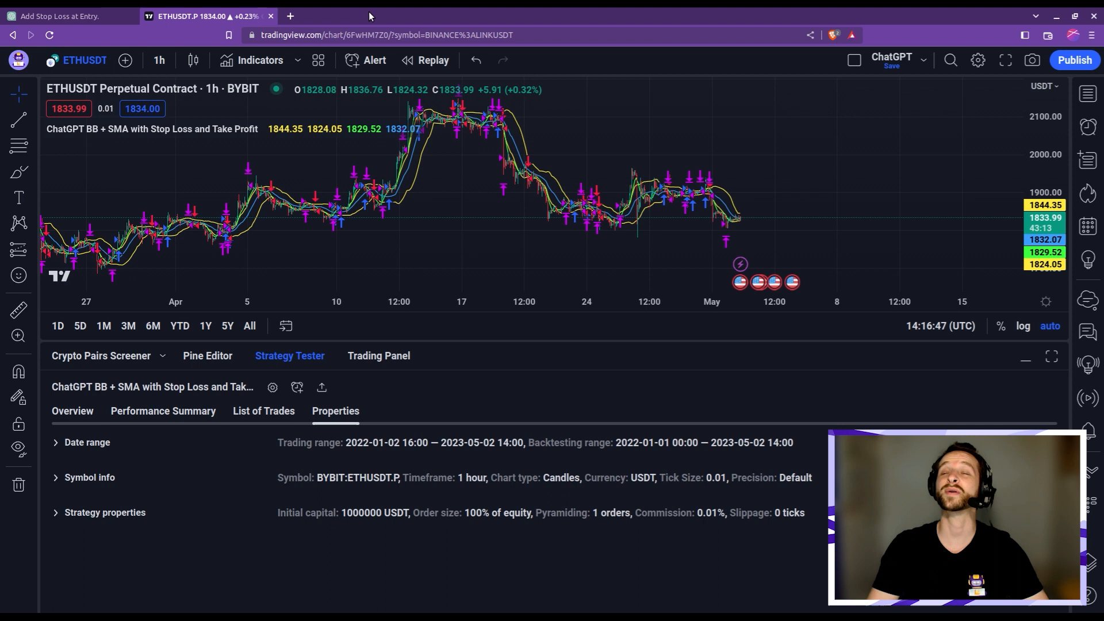
mouse_move(353, 181)
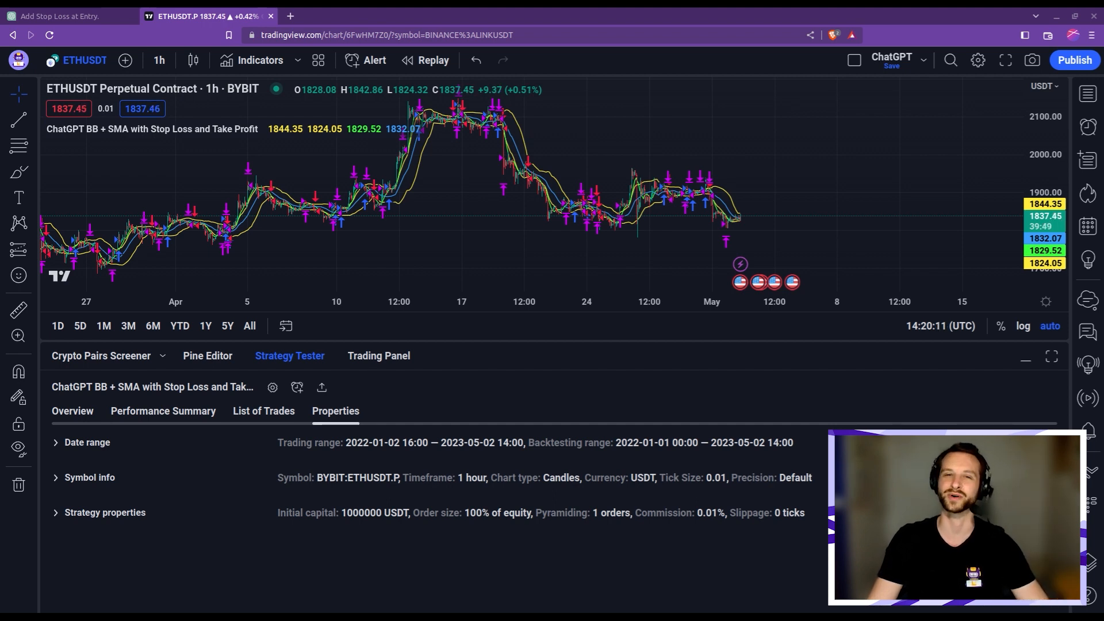
left_click(72, 410)
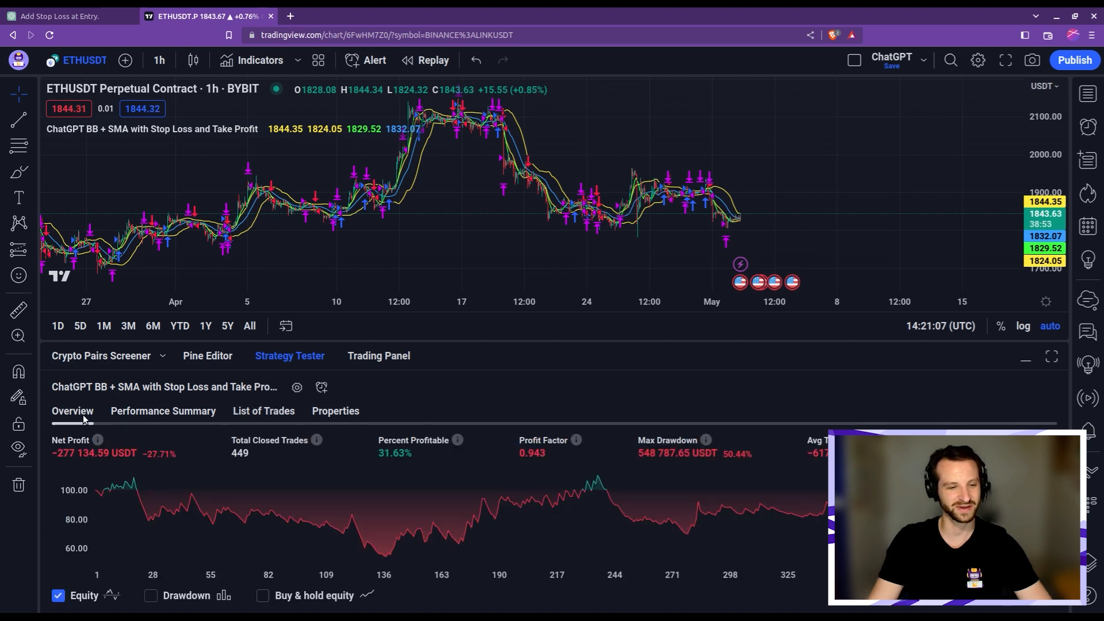
mouse_move(140, 481)
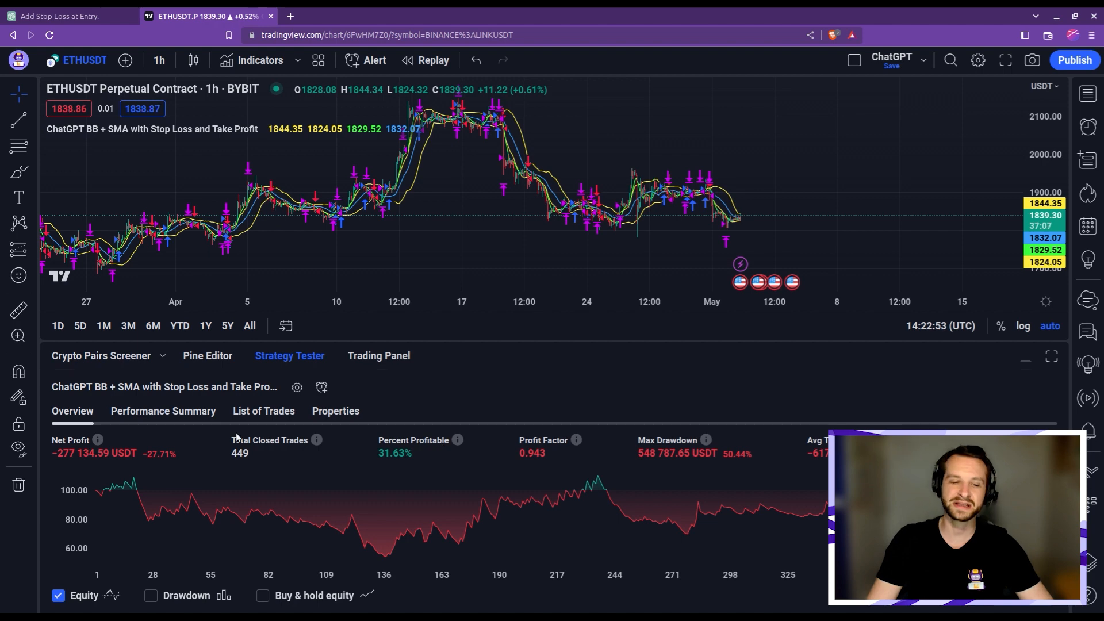
left_click(208, 356)
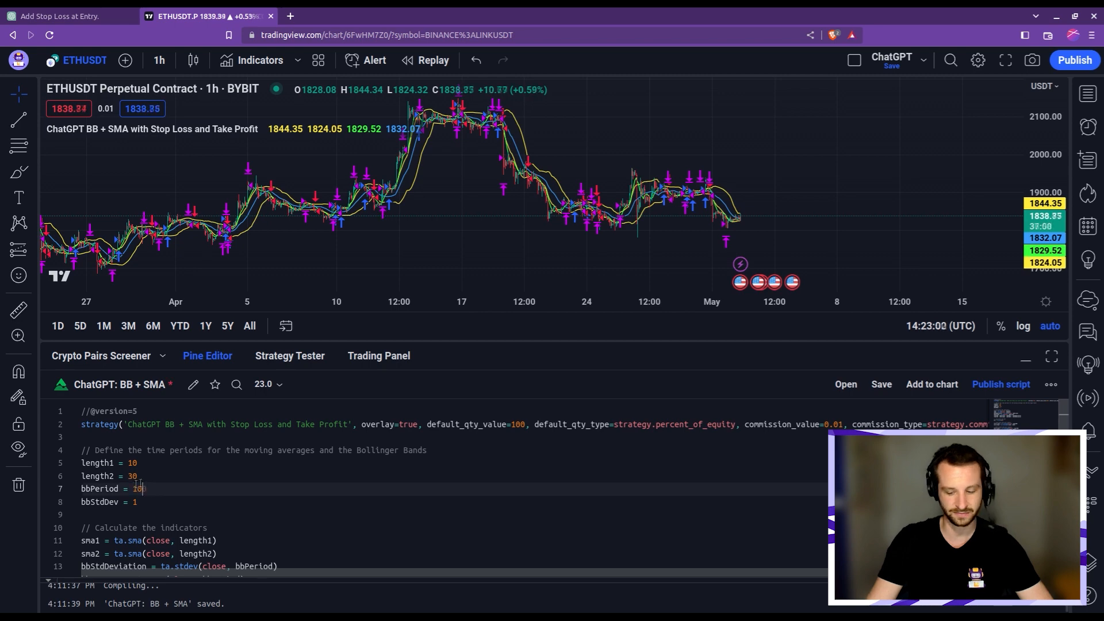
Step: Save the new Bollinger period, then set rrr to 1./2 in risk management and save again
left_click(289, 356)
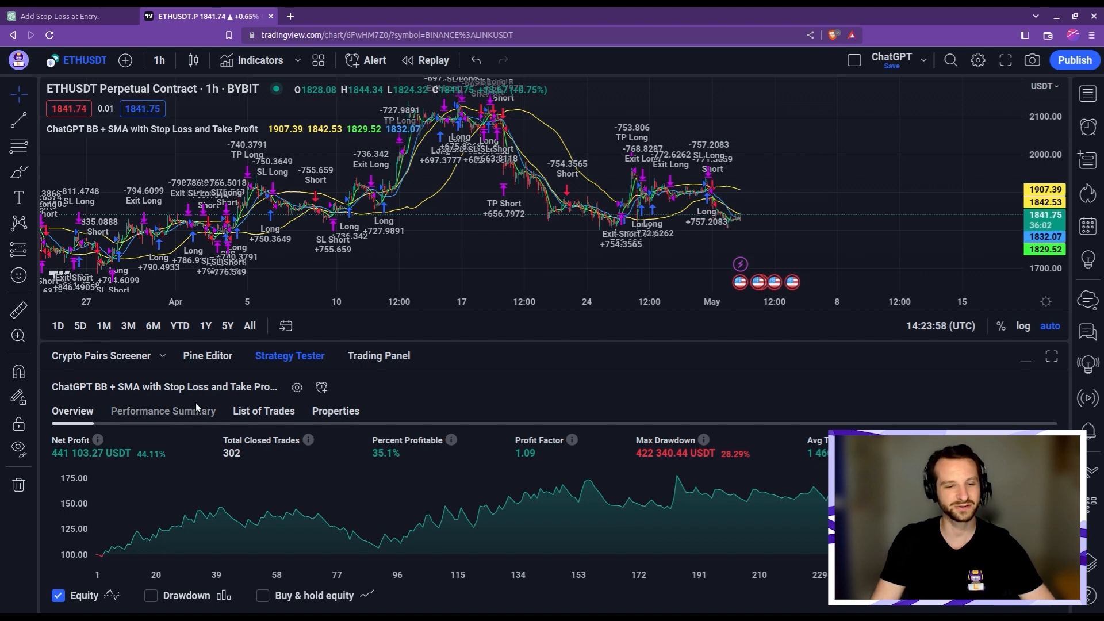
left_click(207, 356)
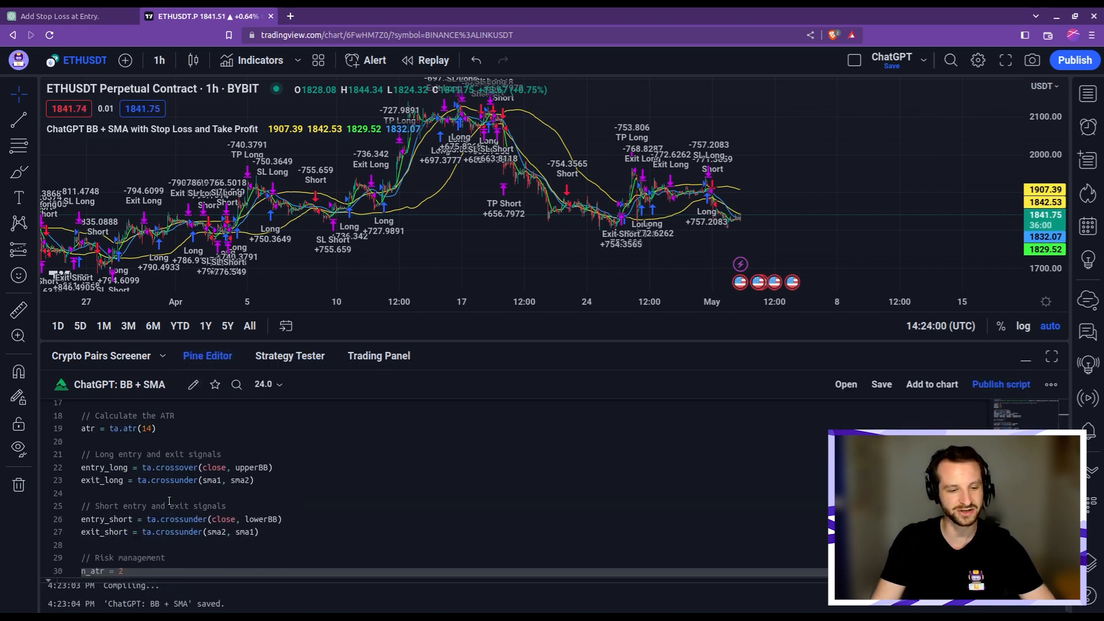
scroll("down", 3)
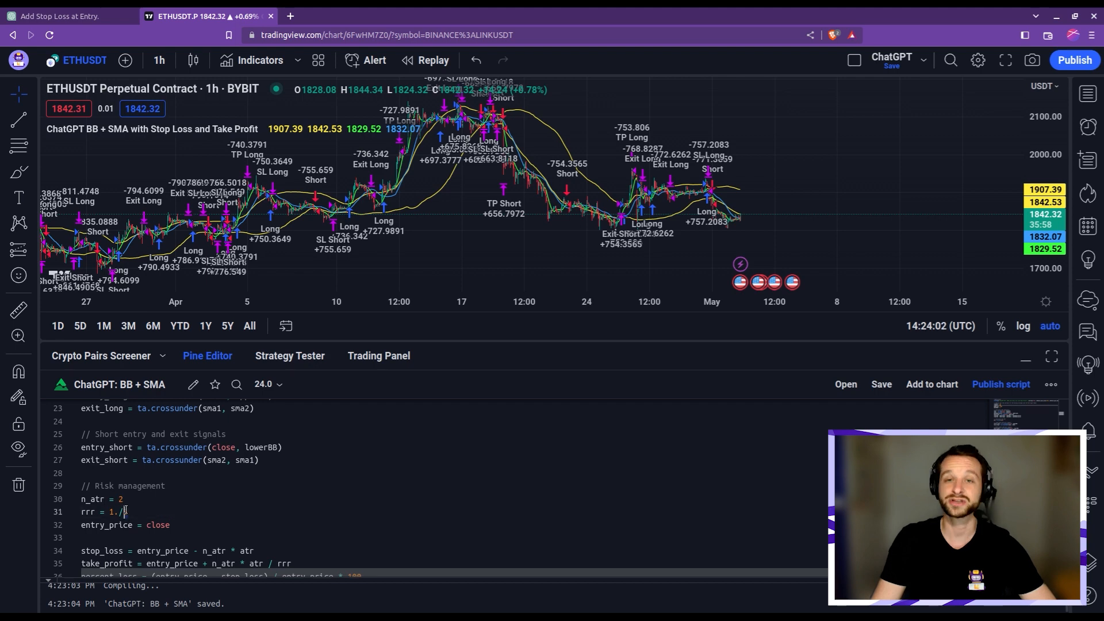
type("2")
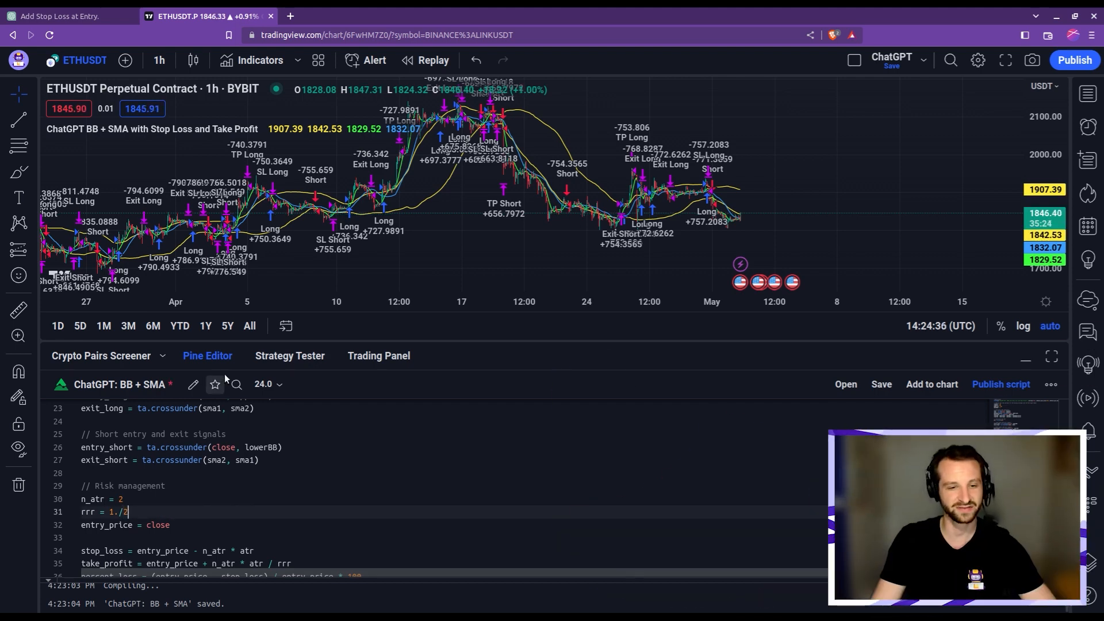
left_click(289, 356)
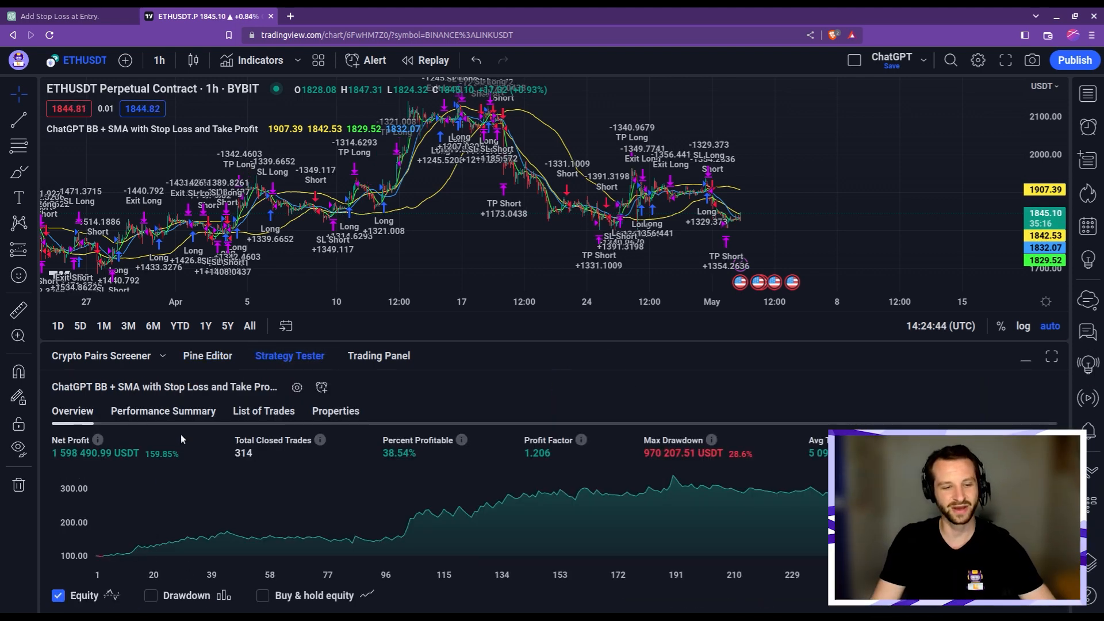
mouse_move(178, 469)
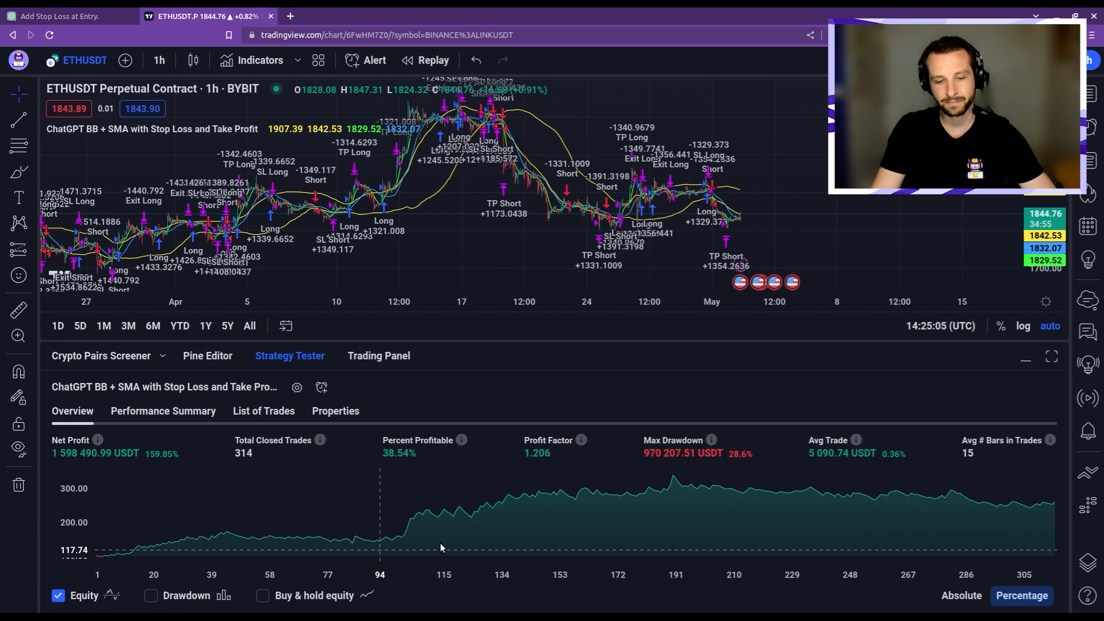
mouse_move(184, 539)
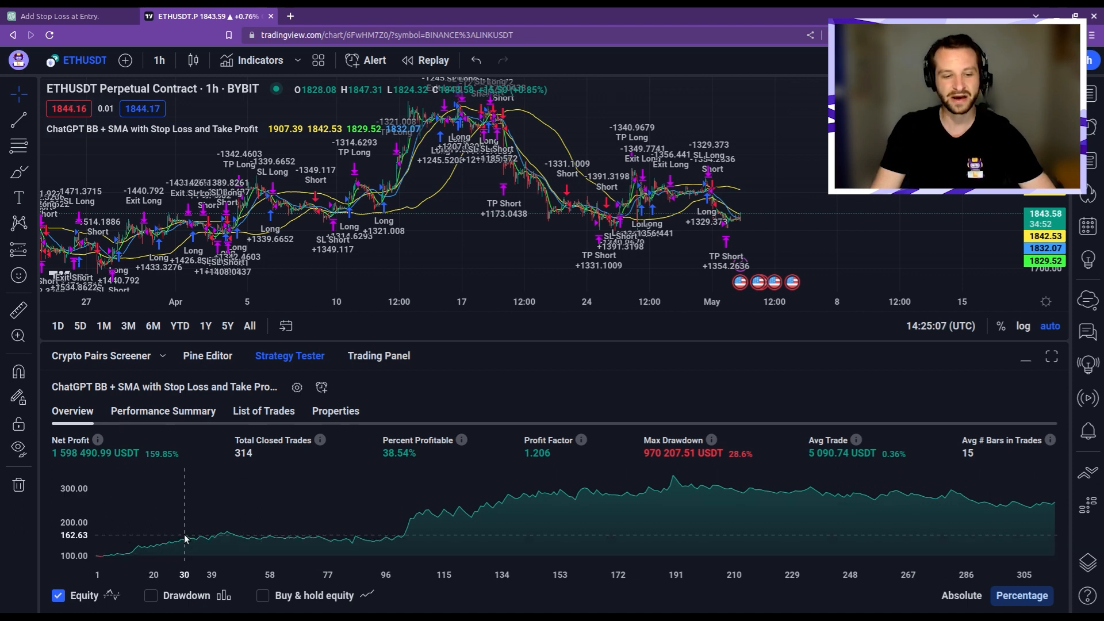
mouse_move(688, 486)
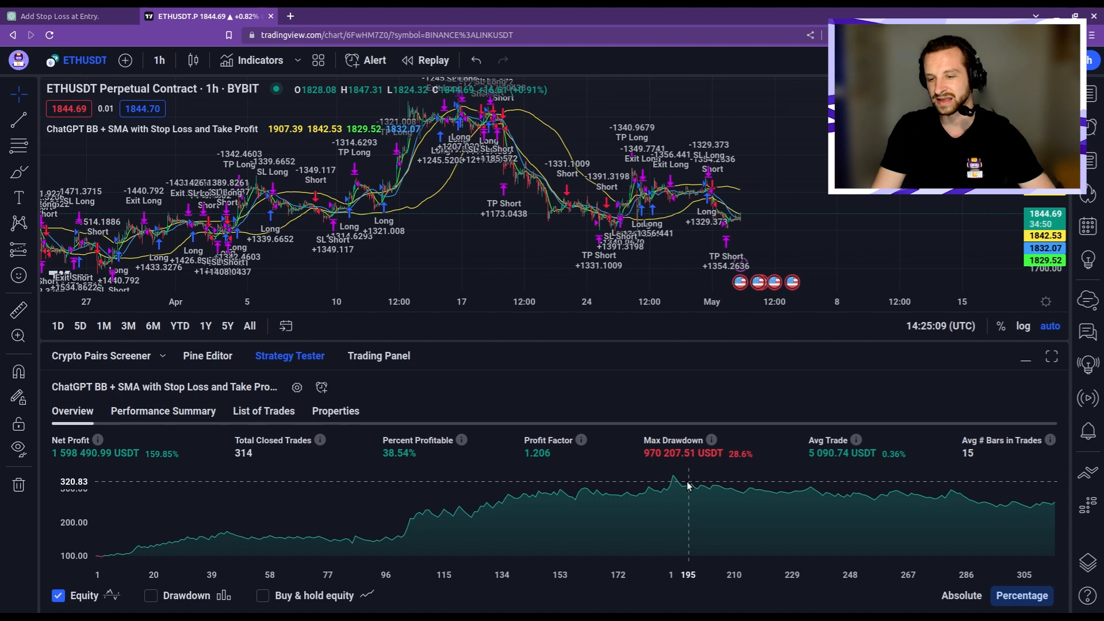
mouse_move(808, 497)
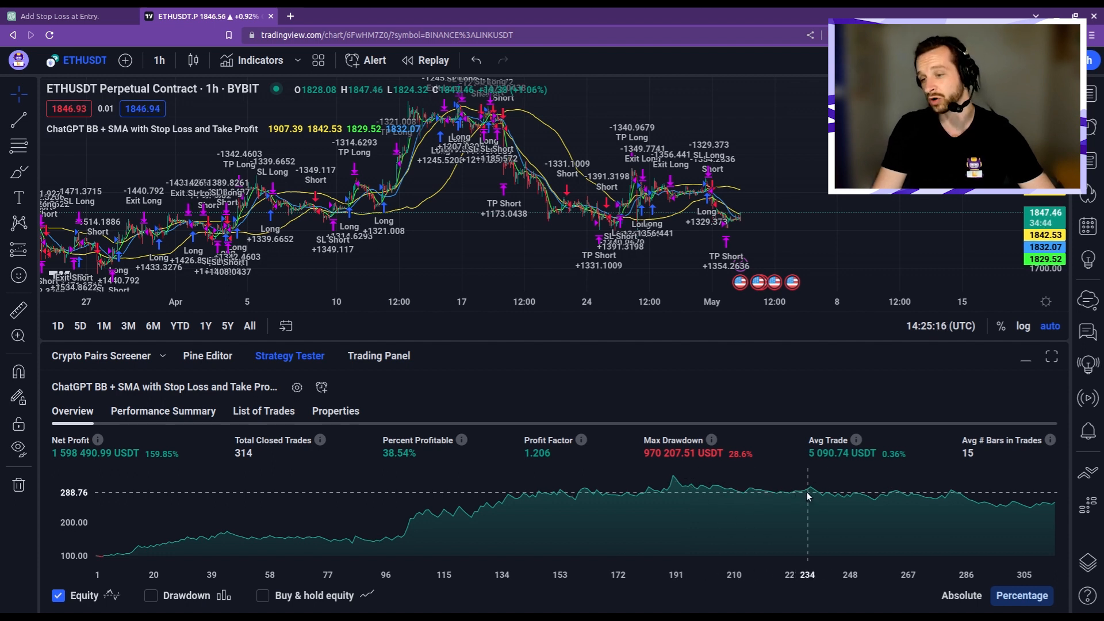
mouse_move(639, 490)
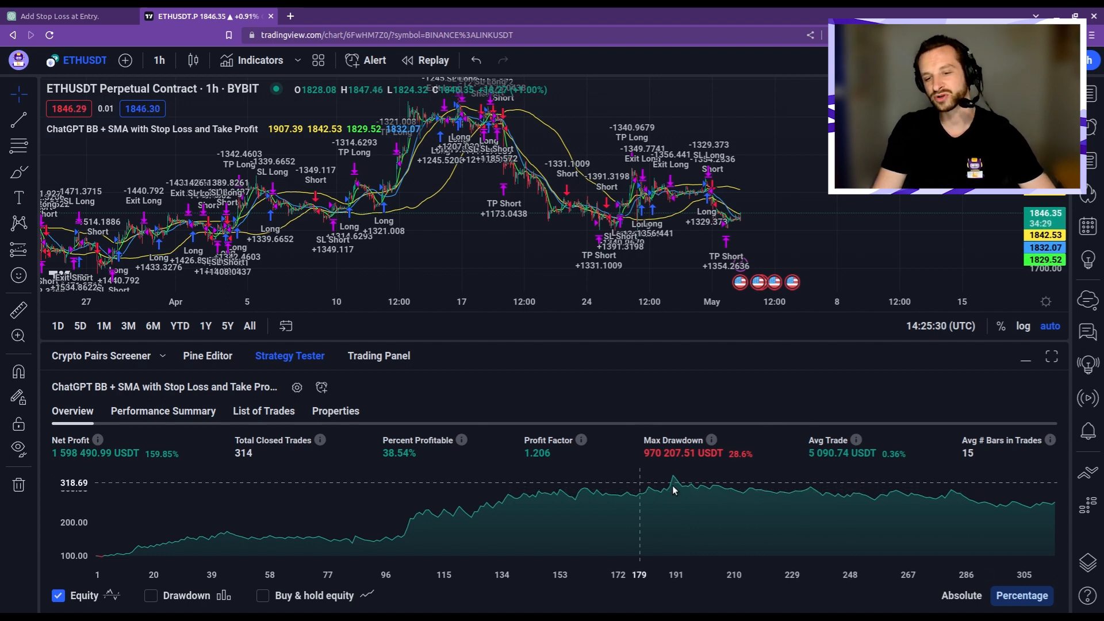
mouse_move(667, 491)
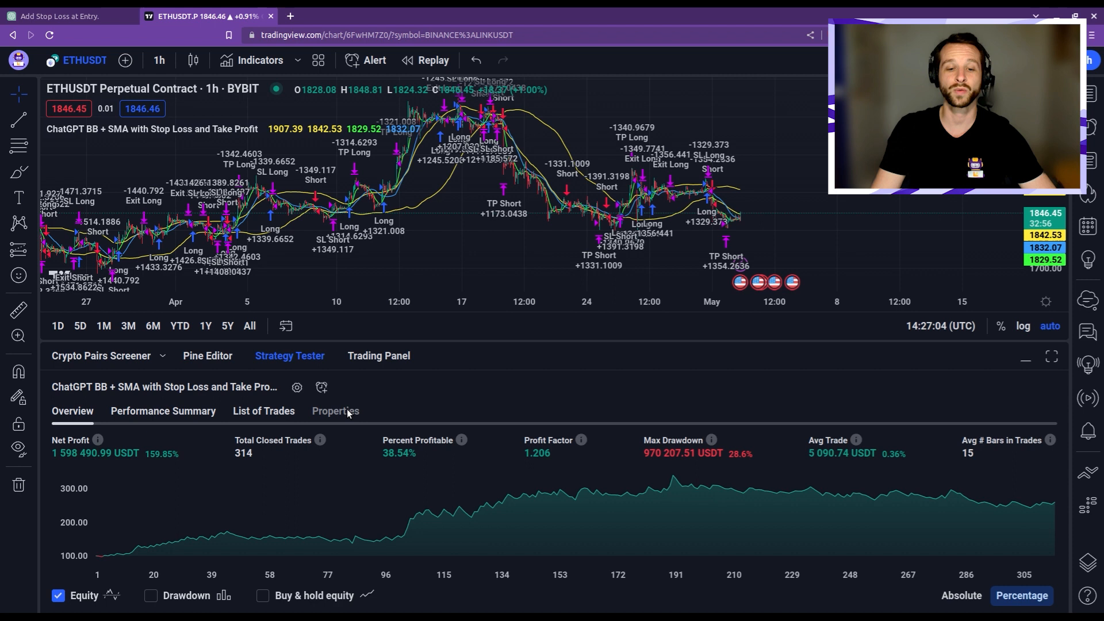
mouse_move(378, 475)
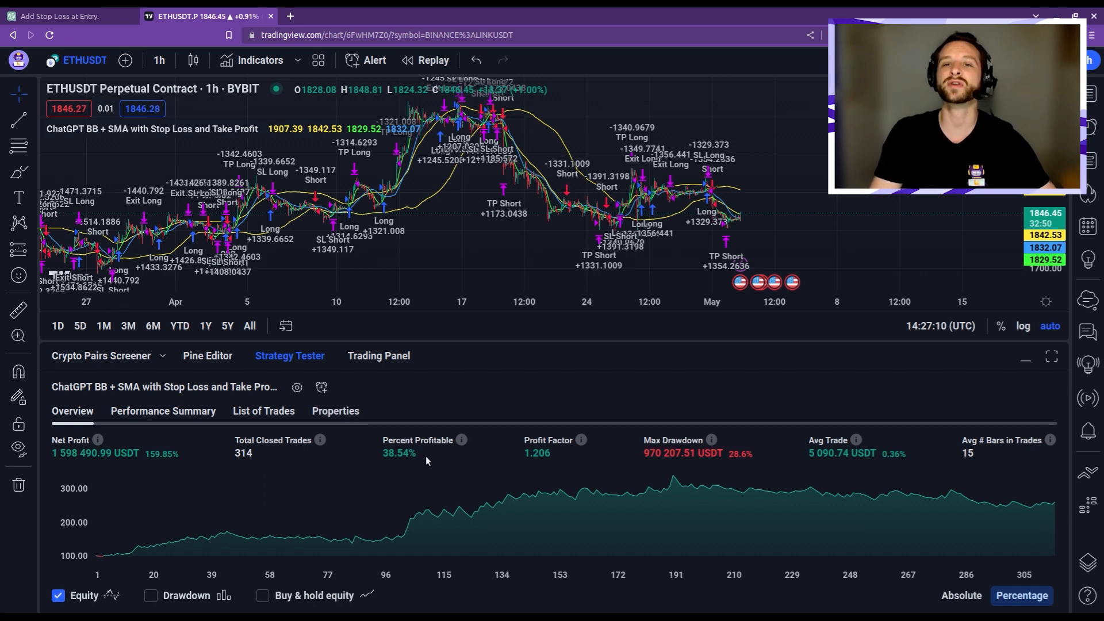
mouse_move(895, 463)
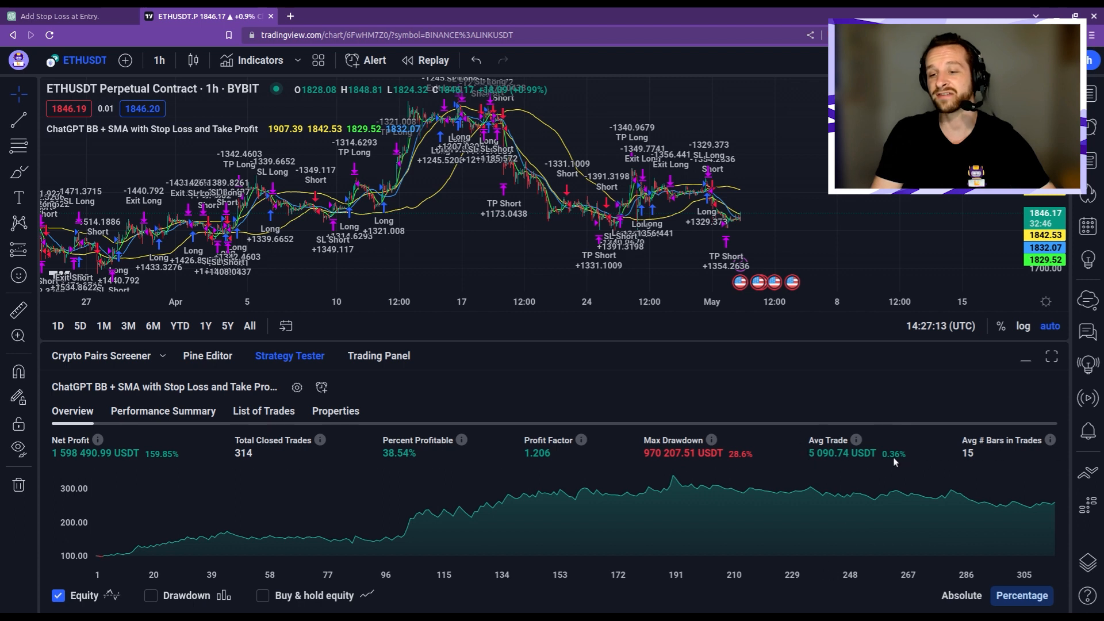
mouse_move(416, 463)
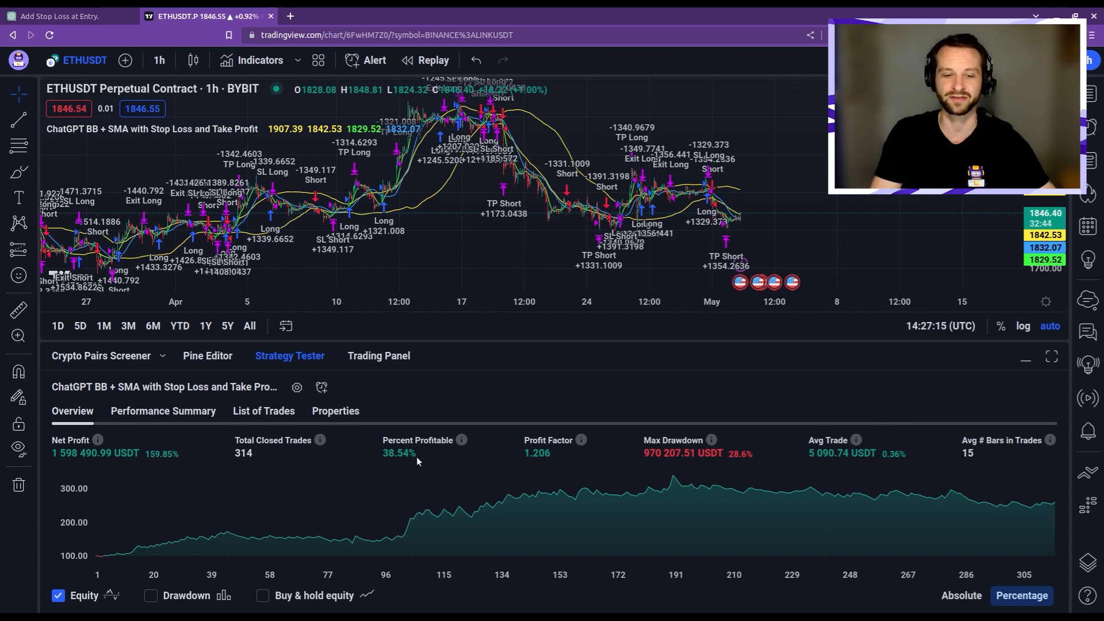
mouse_move(363, 478)
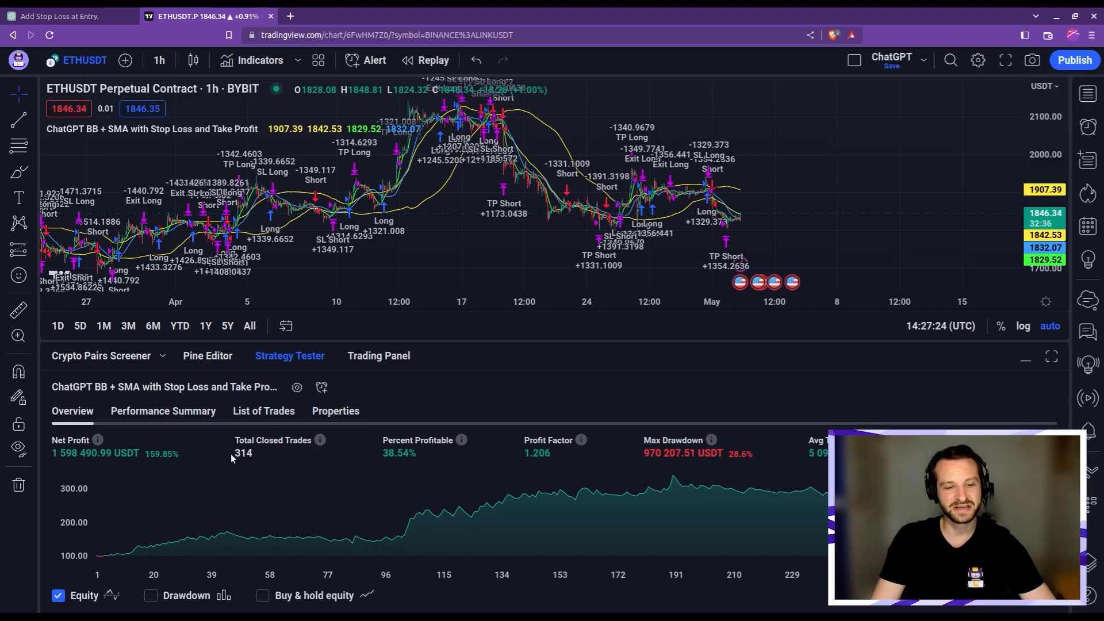
mouse_move(263, 455)
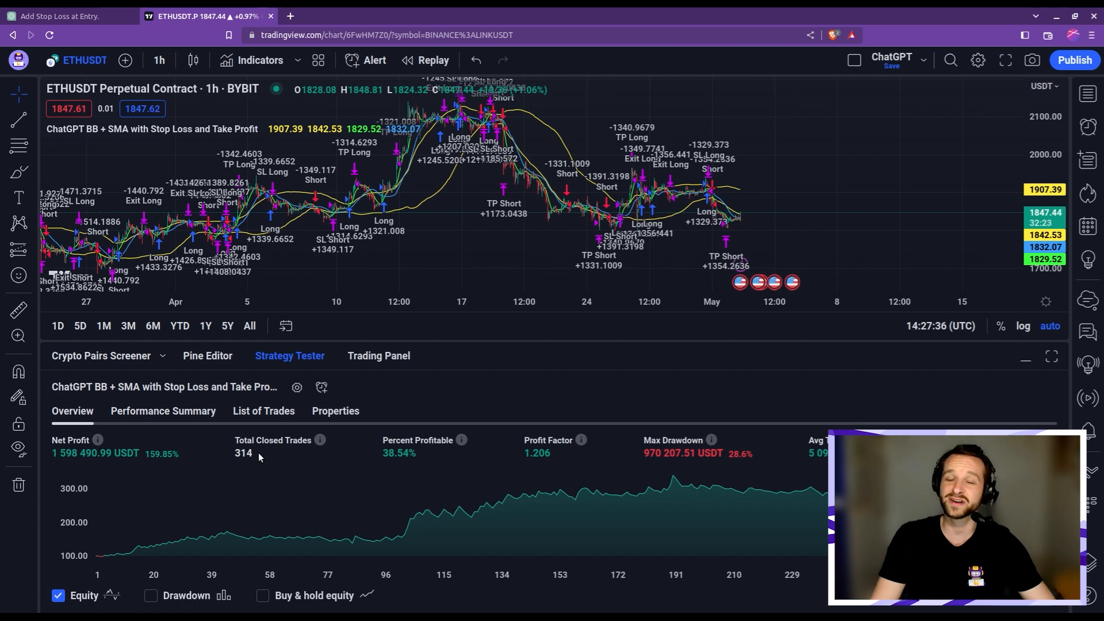
mouse_move(375, 460)
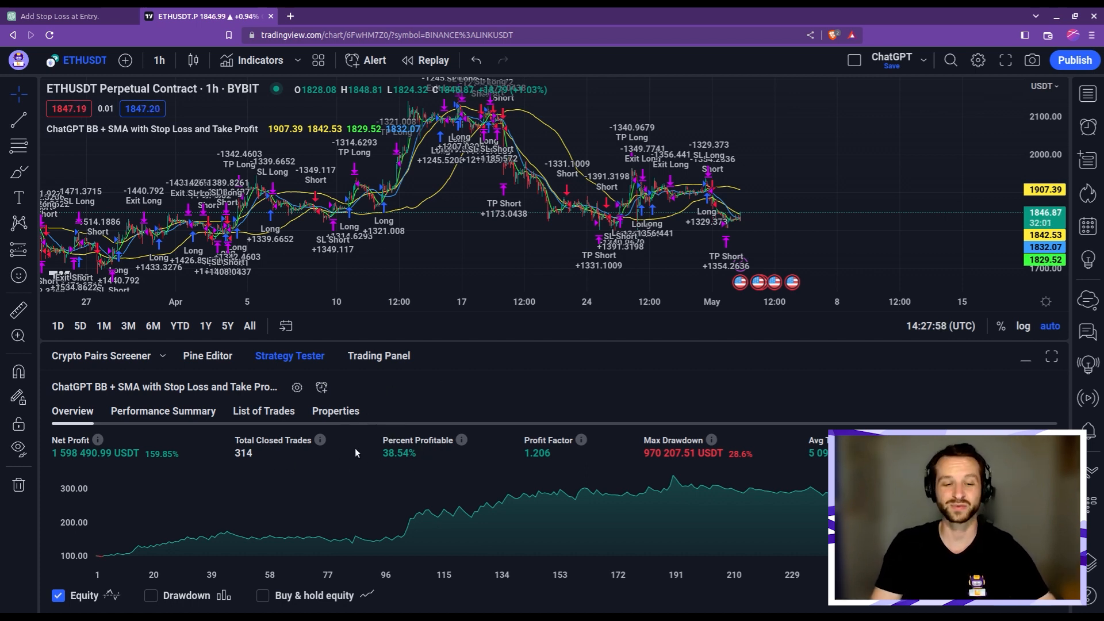
mouse_move(380, 517)
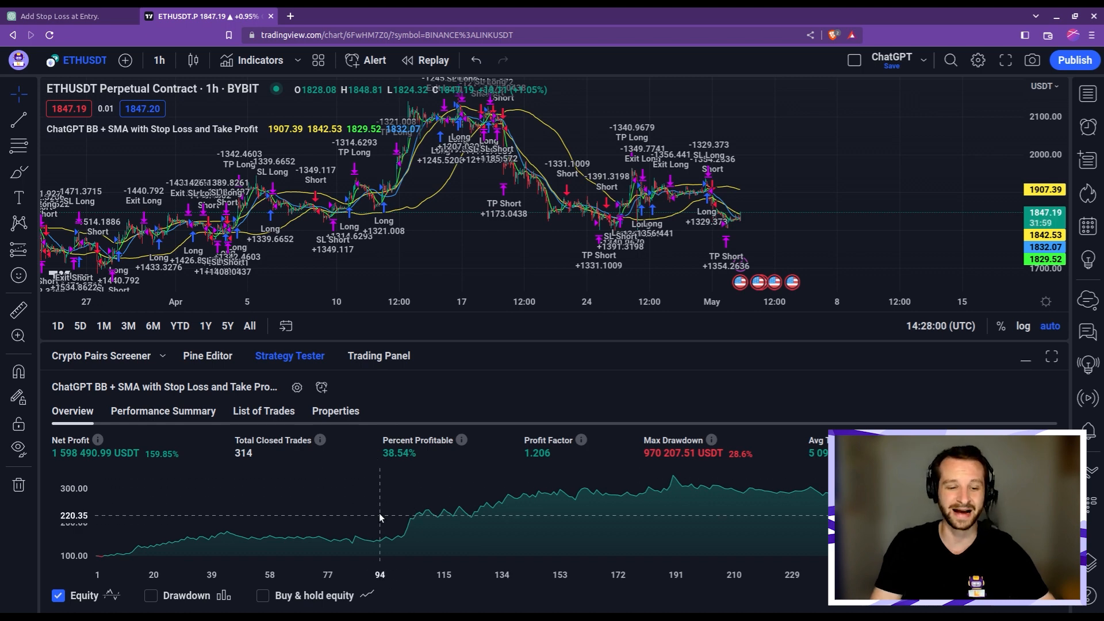
mouse_move(338, 515)
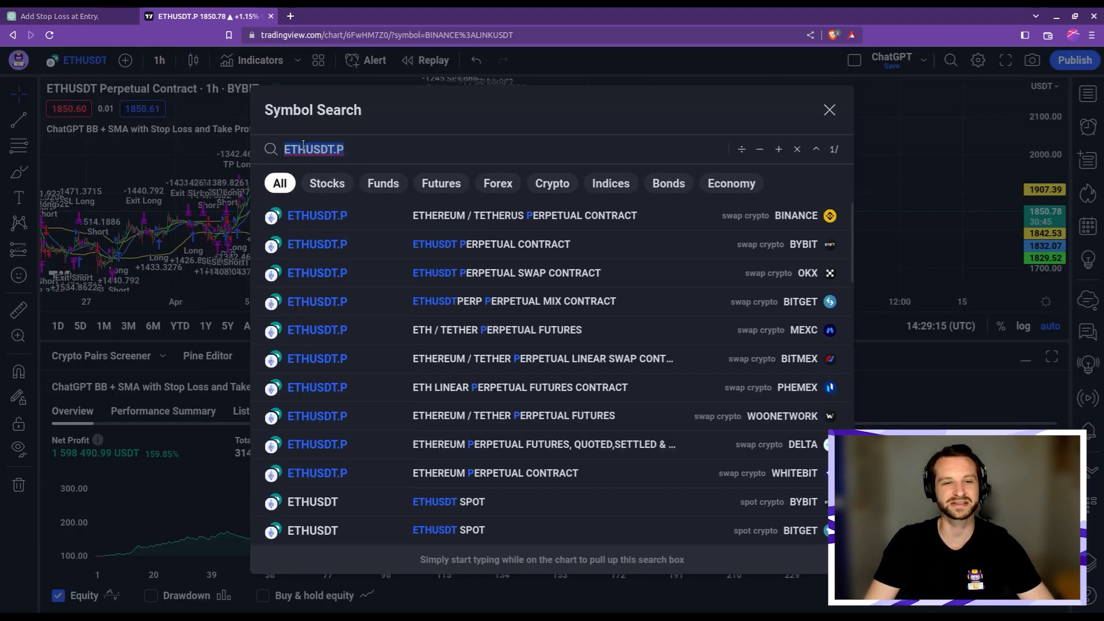
Step: Search BTCUSDT.P so the chart and backtest switch to Bybit's BTC perpetual
type("BTCUSDT.P")
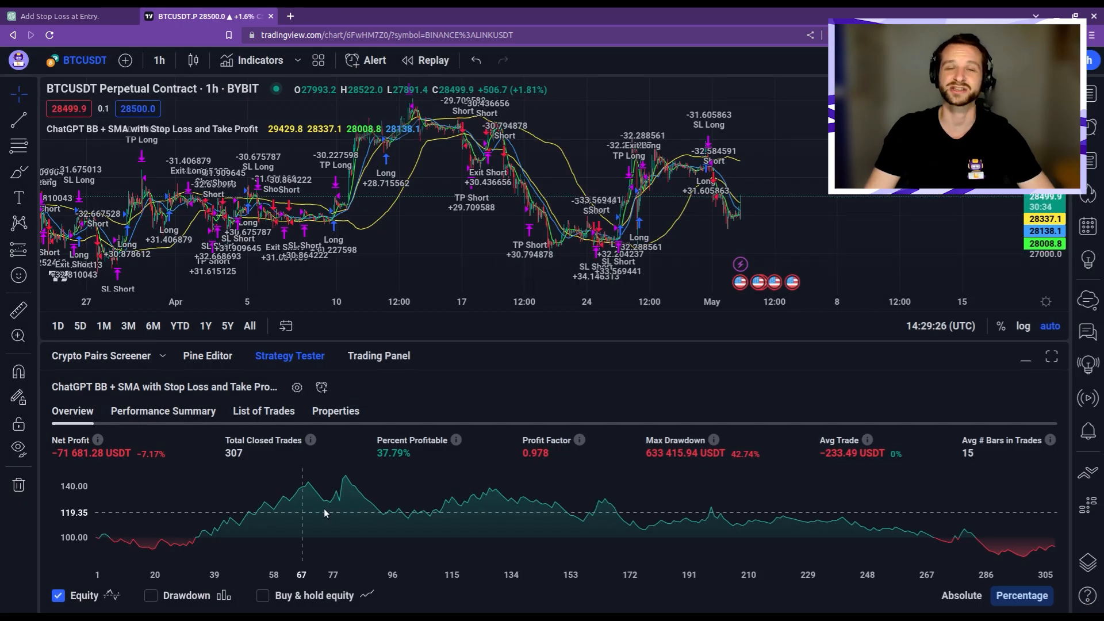
mouse_move(382, 509)
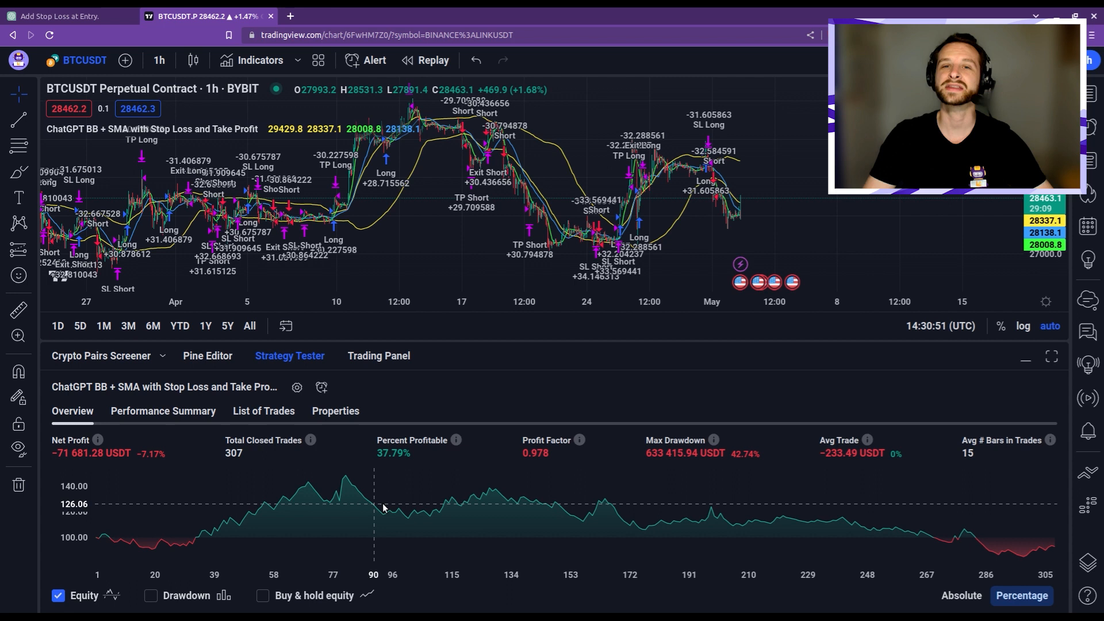
mouse_move(344, 464)
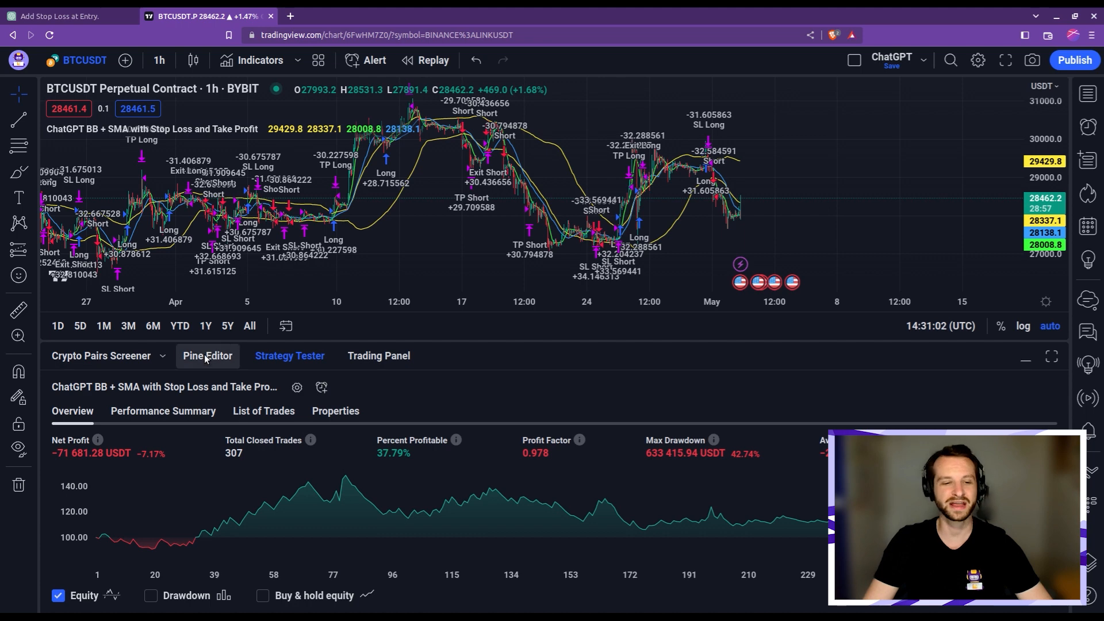
Step: Scroll through the script's parameters, entry signals and strategy.exit calls without editing
left_click(207, 355)
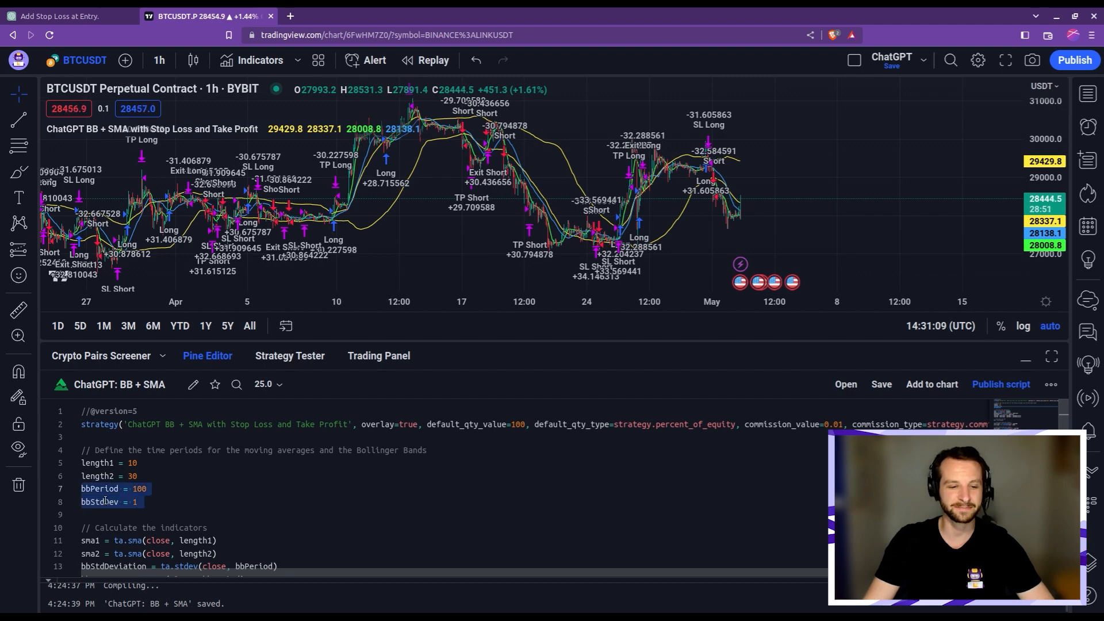
scroll("down", 3)
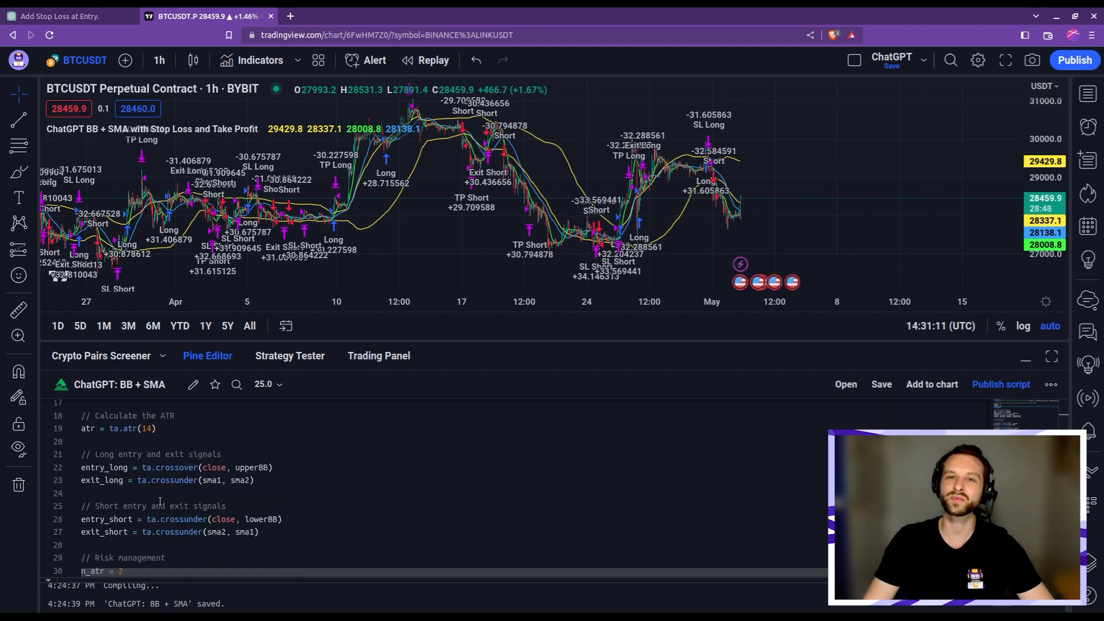
scroll("down", 3)
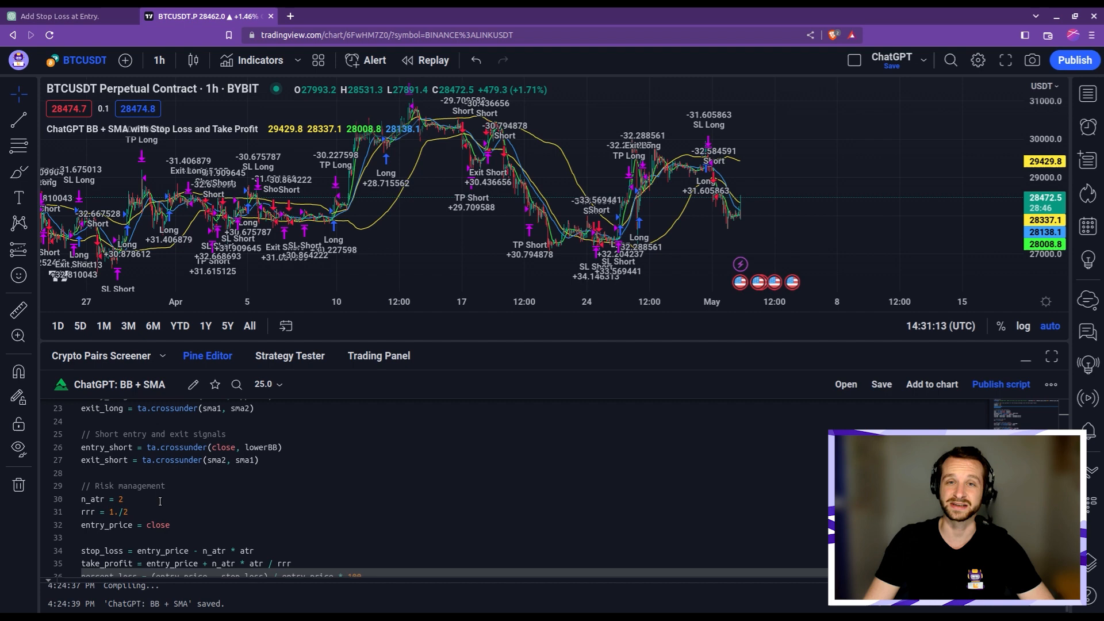
scroll("down", 3)
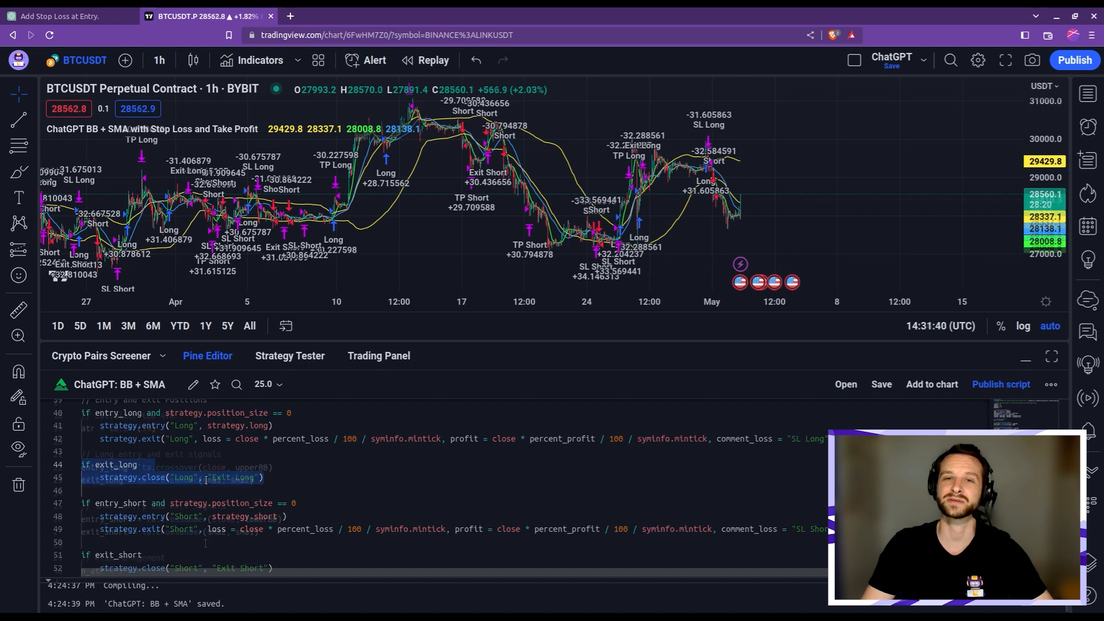
scroll("up", 3)
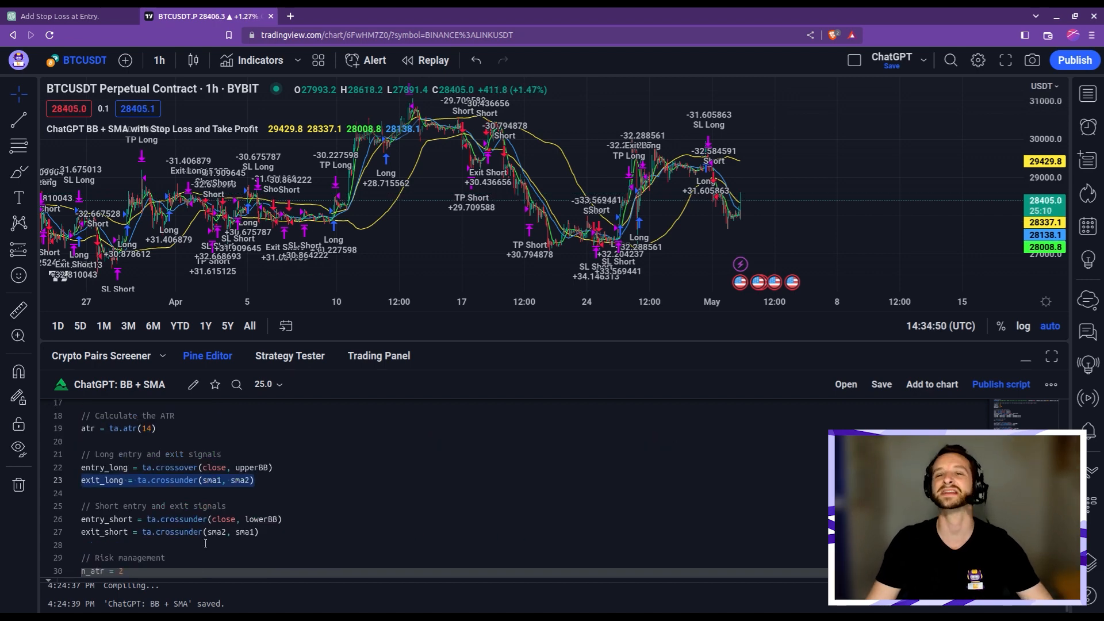